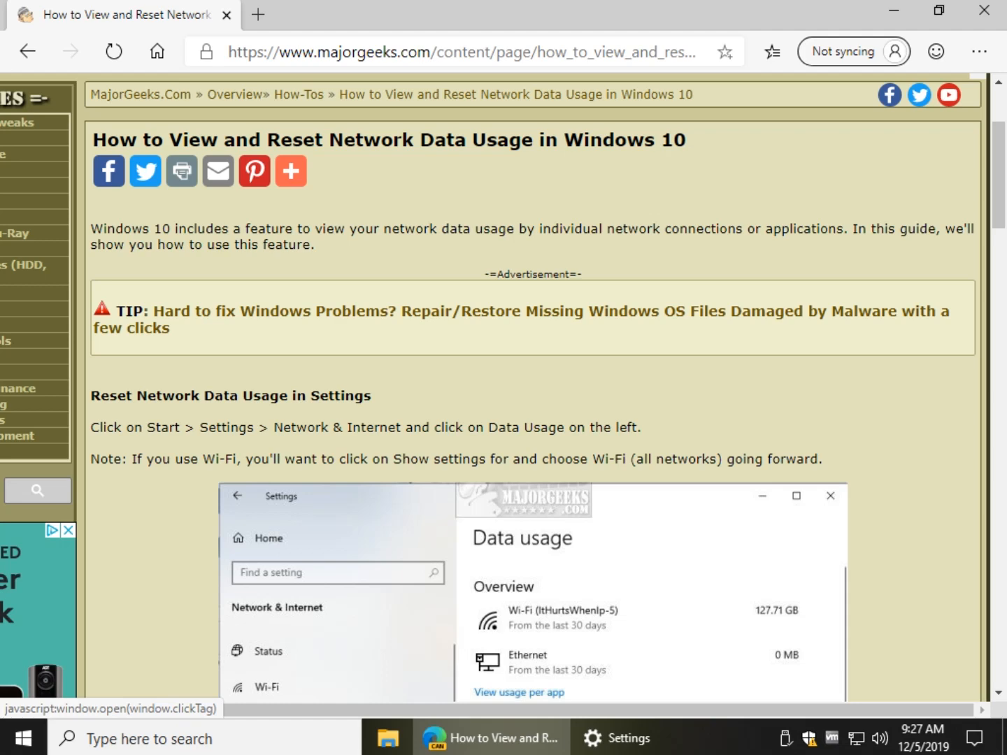
Scroll the MajorGeeks guide to 'Reset Network Data Usage in Settings' and open Network & Internet settings
scroll(down, 3)
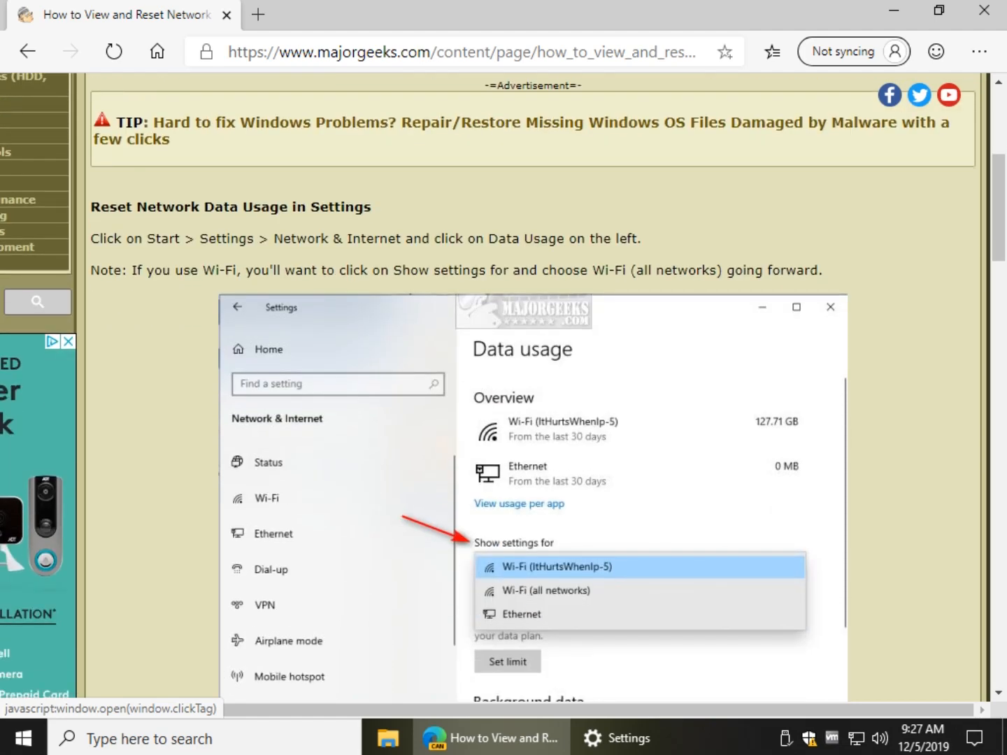
scroll(down, 3)
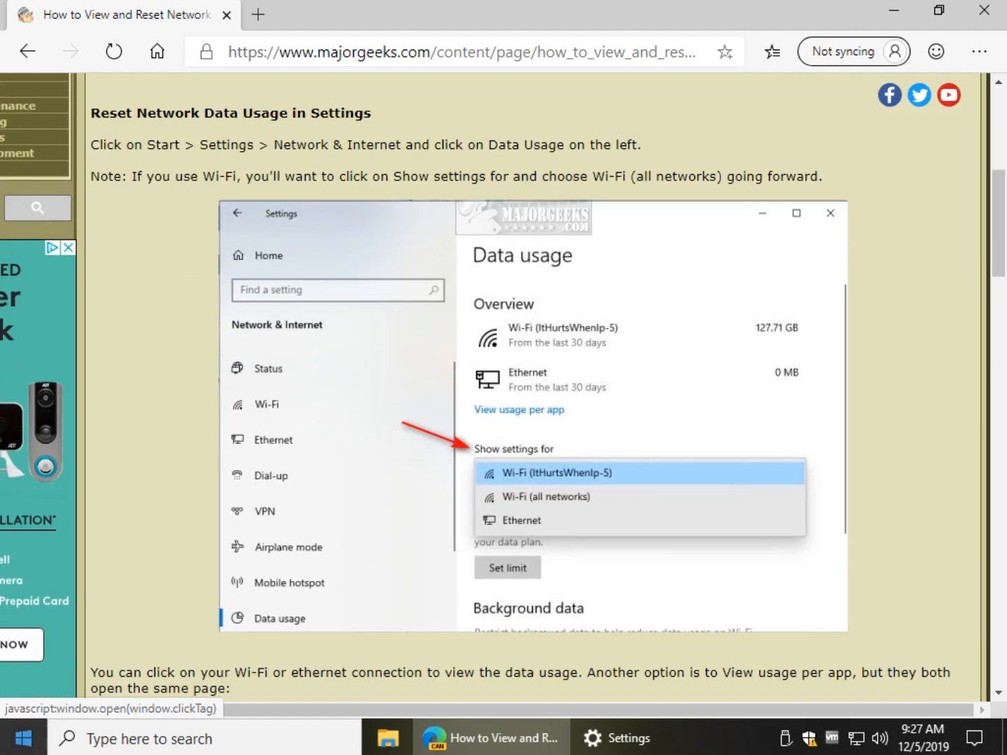
click(14, 738)
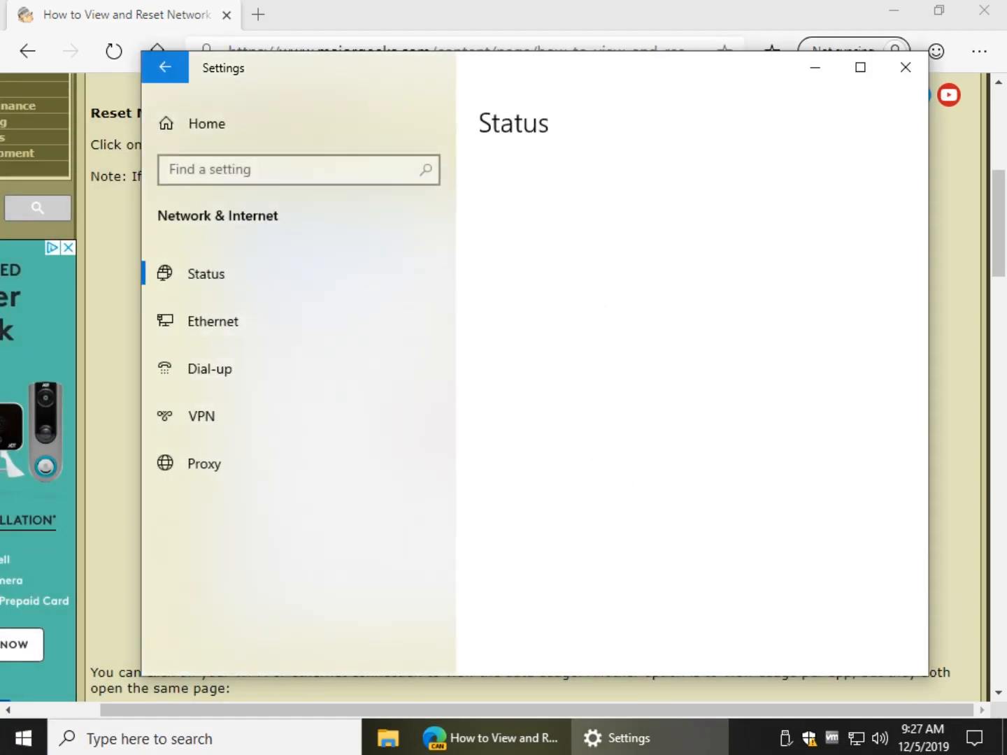
click(206, 274)
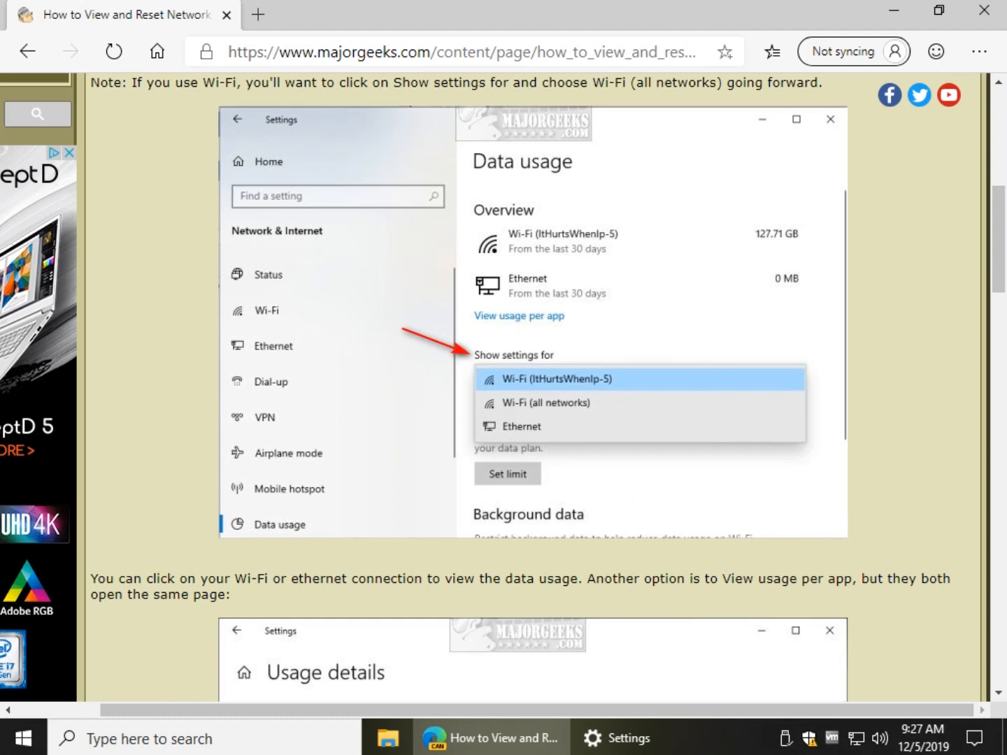
click(625, 738)
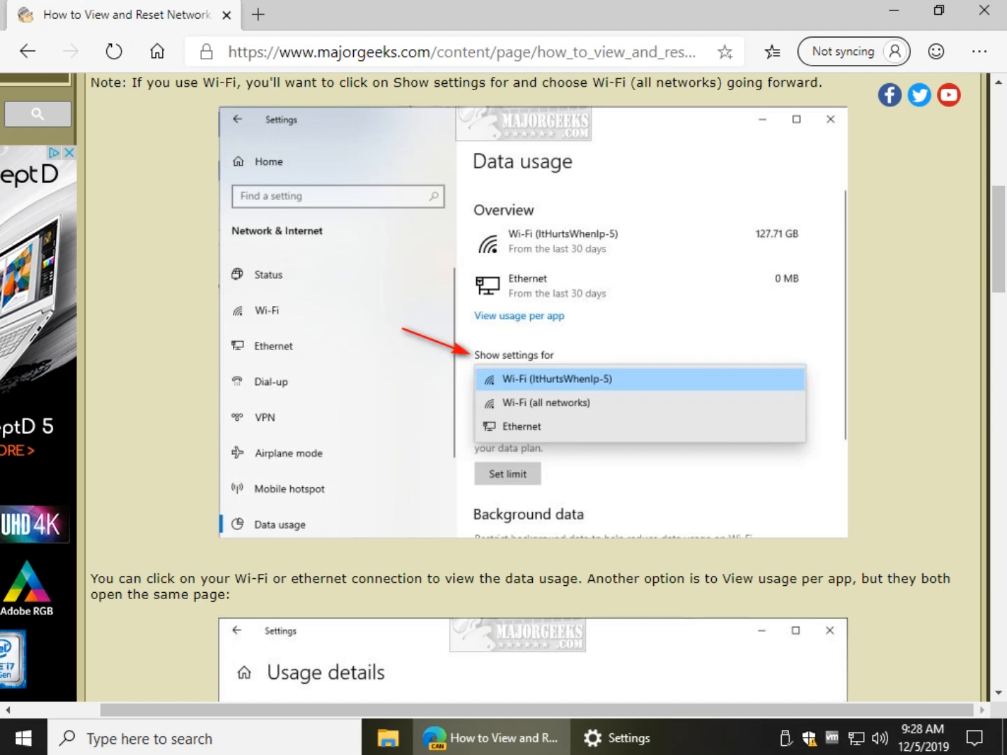
scroll(down, 3)
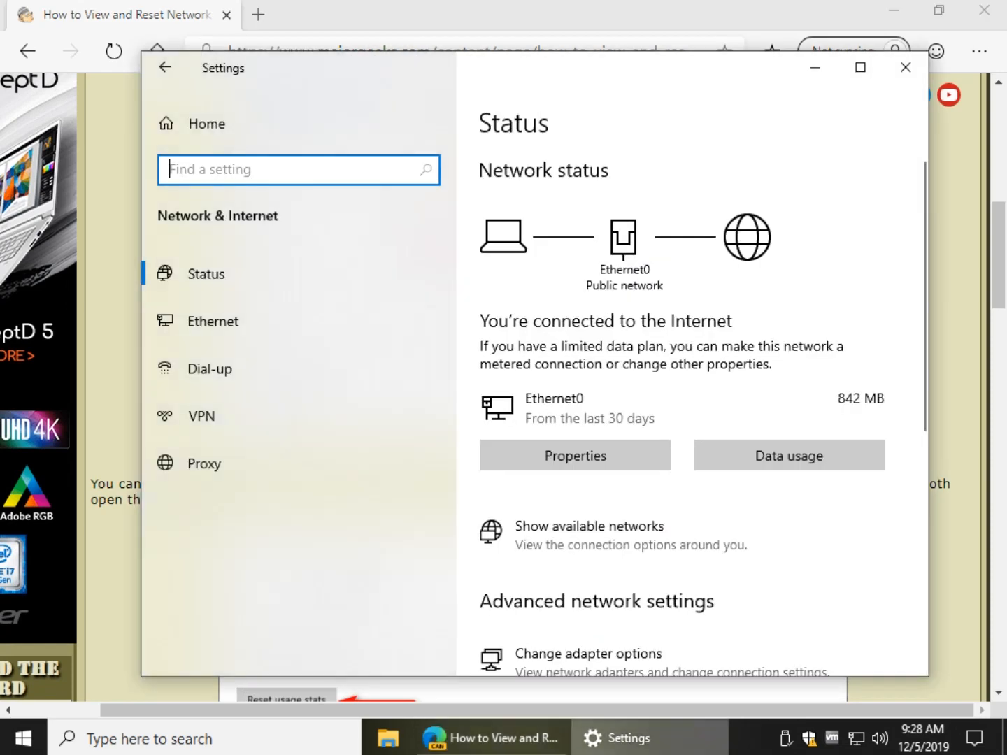
scroll(down, 3)
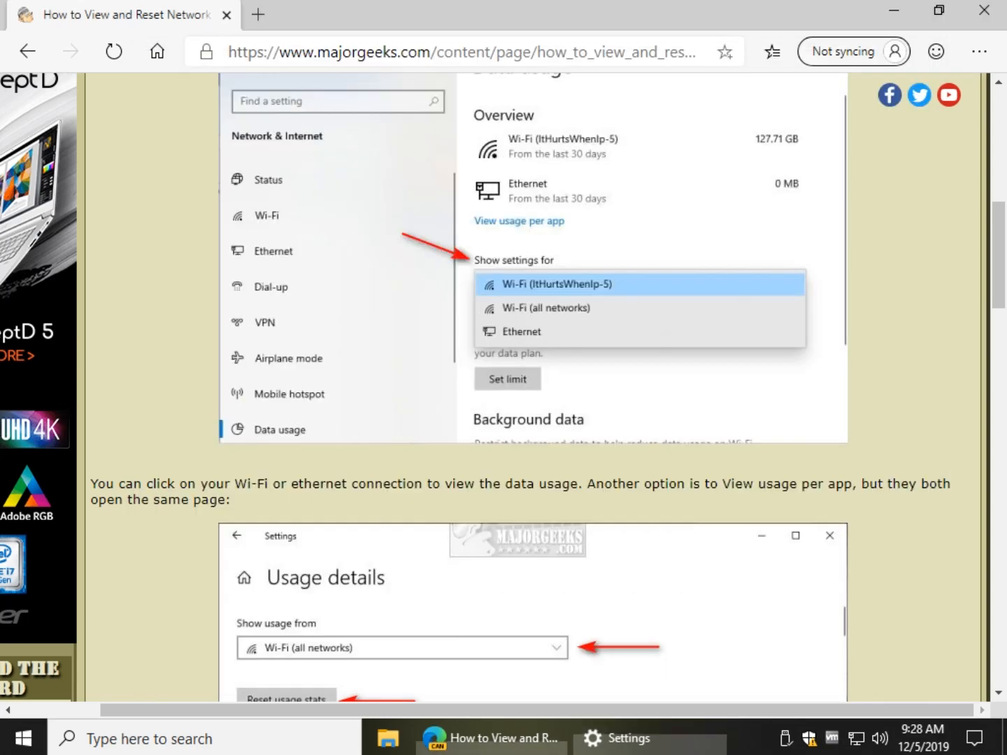
scroll(down, 3)
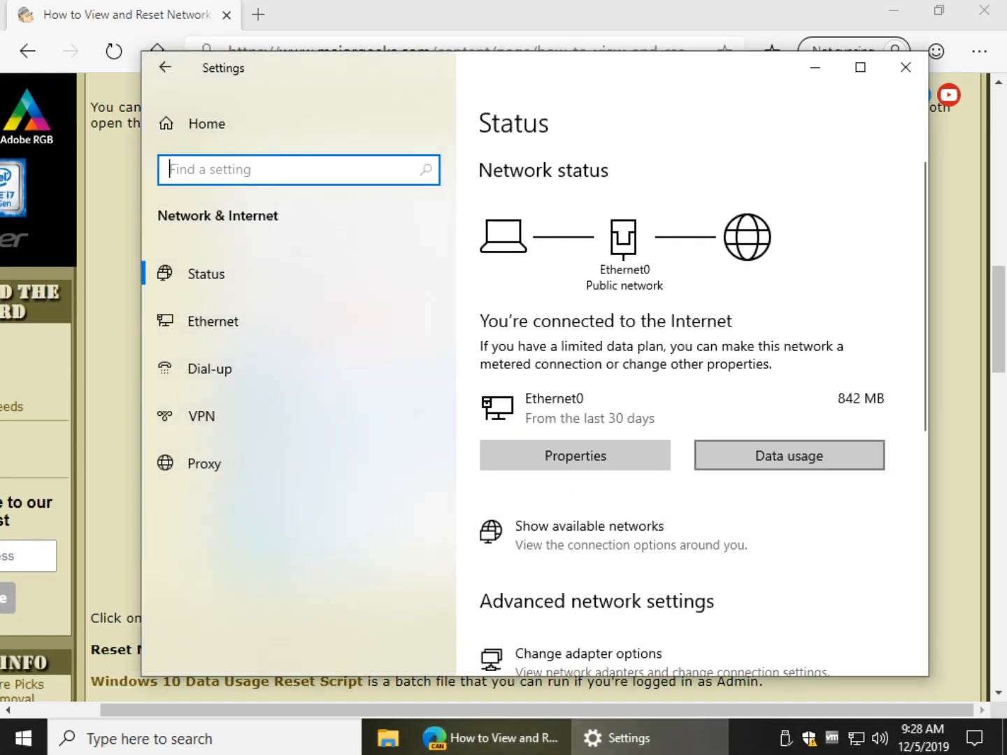
Open Ethernet0's data usage details and scroll through its per-app usage list
click(788, 456)
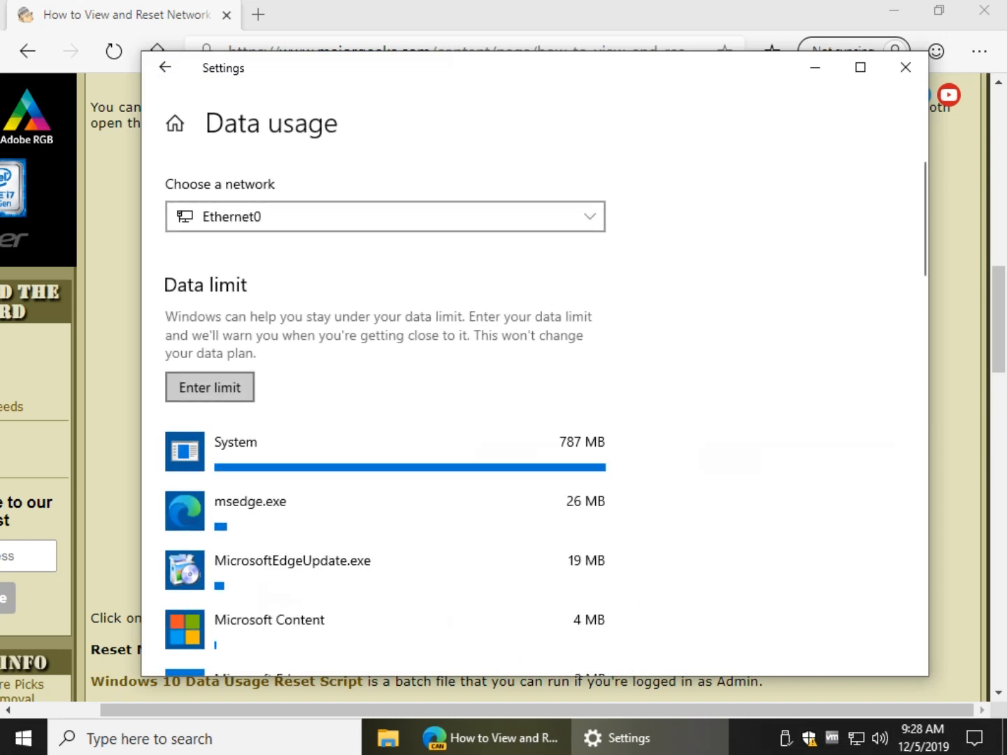
scroll(down, 3)
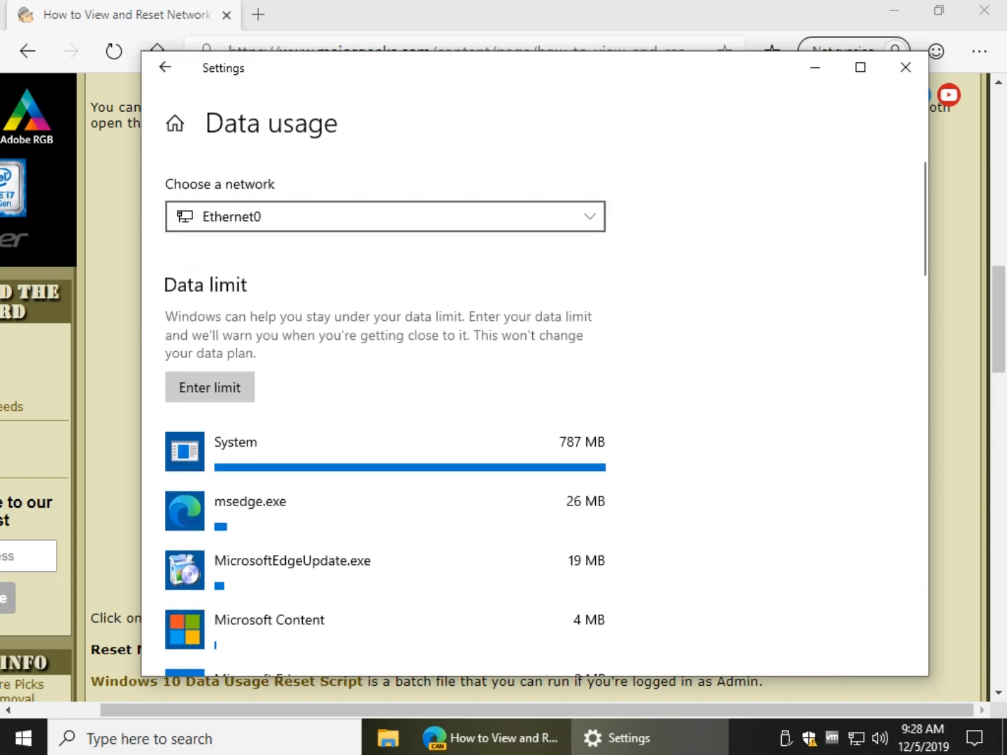
scroll(down, 3)
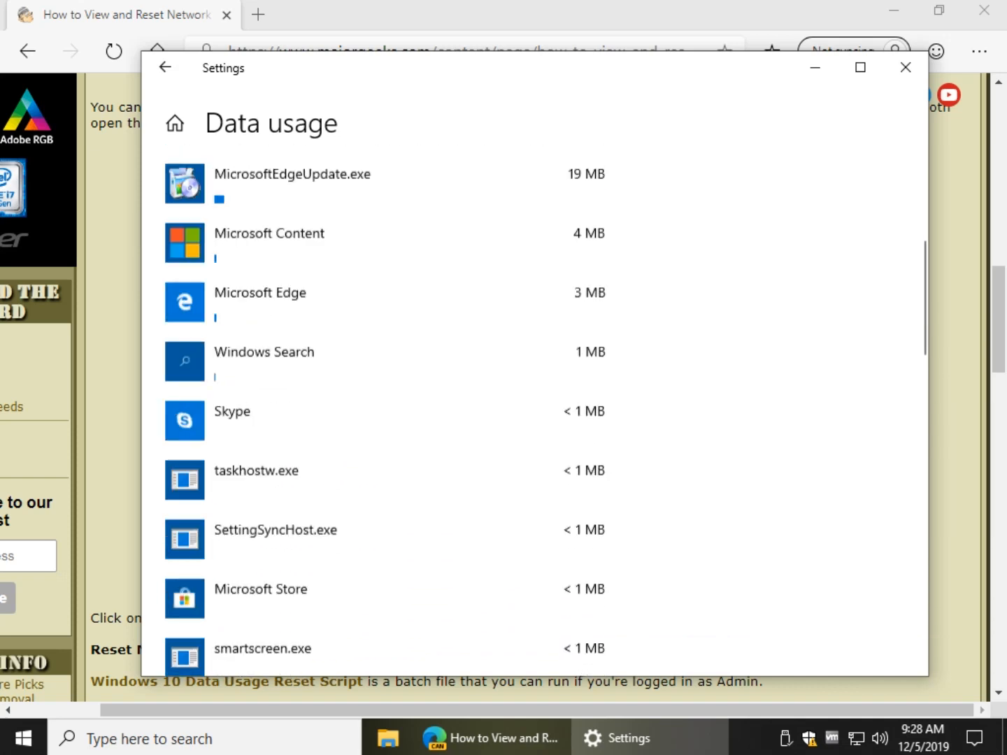
scroll(down, 3)
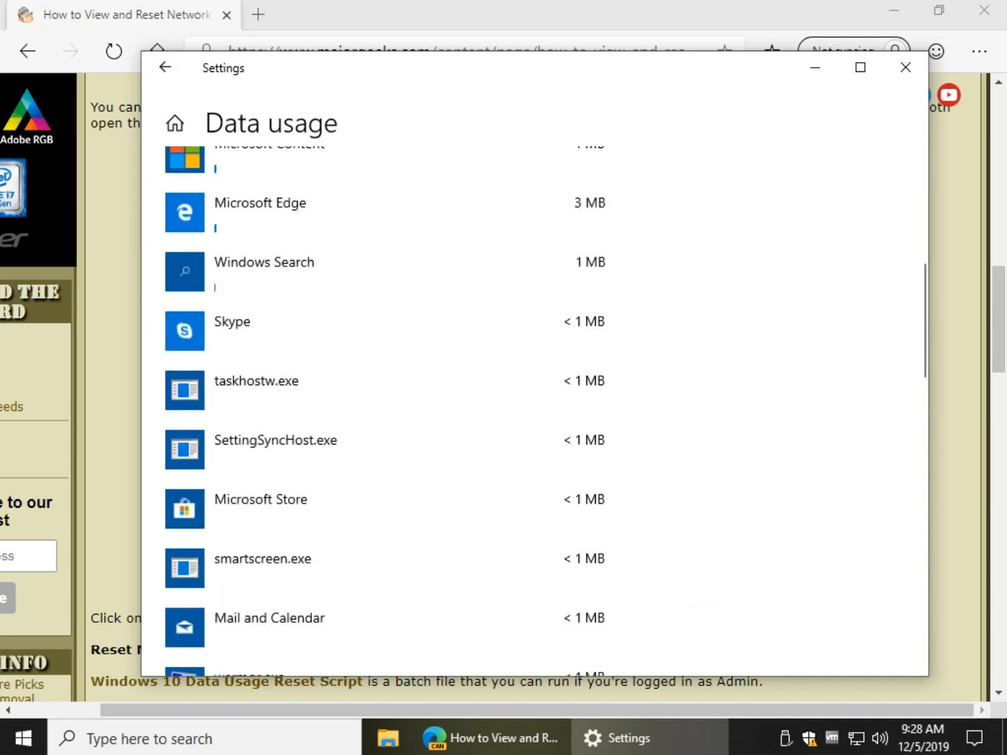
scroll(up, 3)
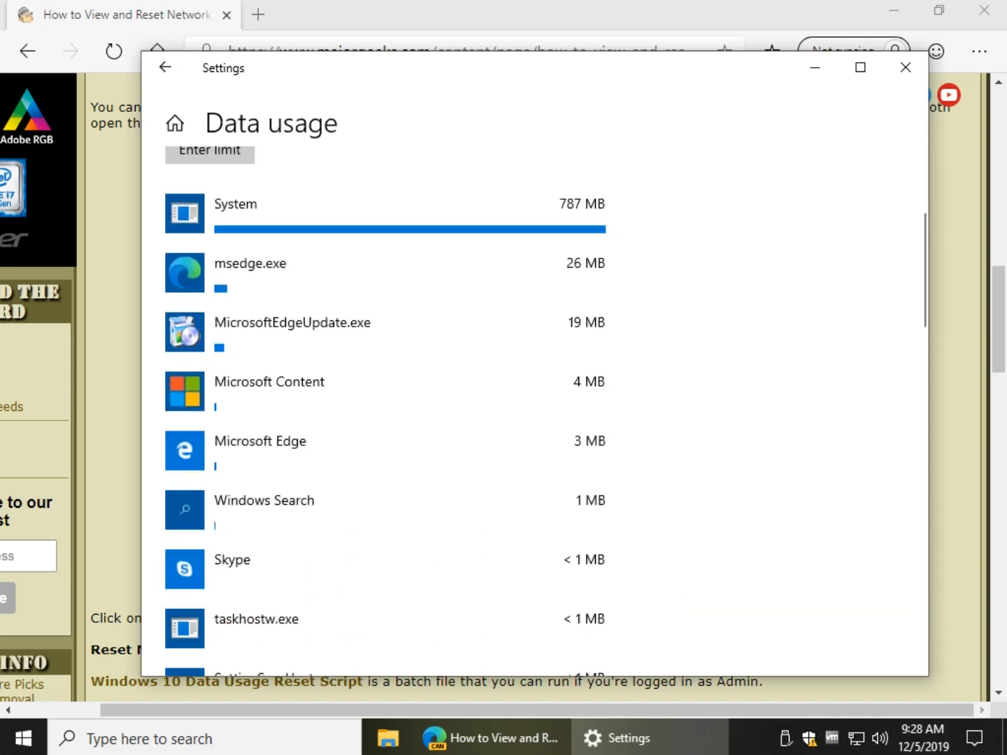
scroll(down, 3)
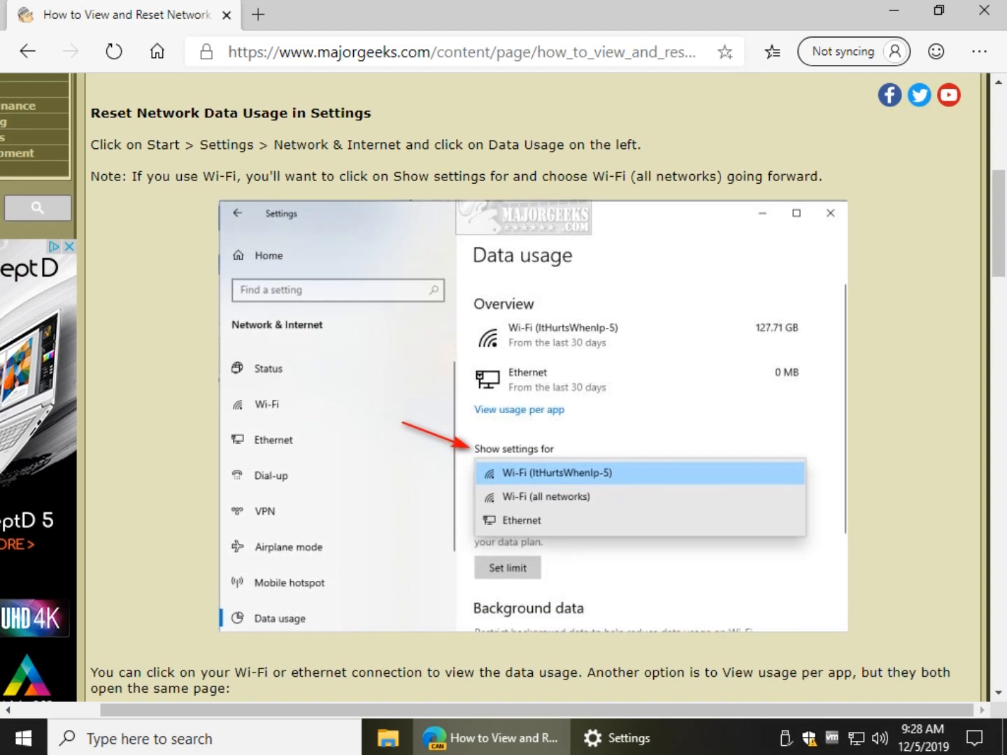
Scroll the article down to 'Reset Network Data Usage with Third-Party Apps'
scroll(down, 3)
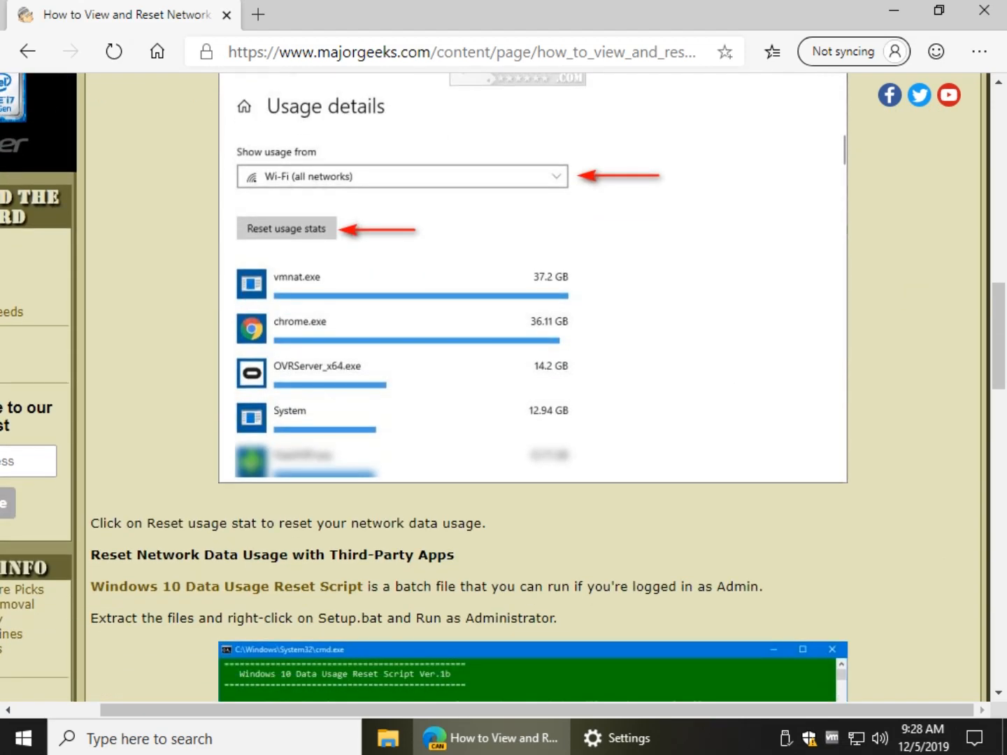
scroll(down, 3)
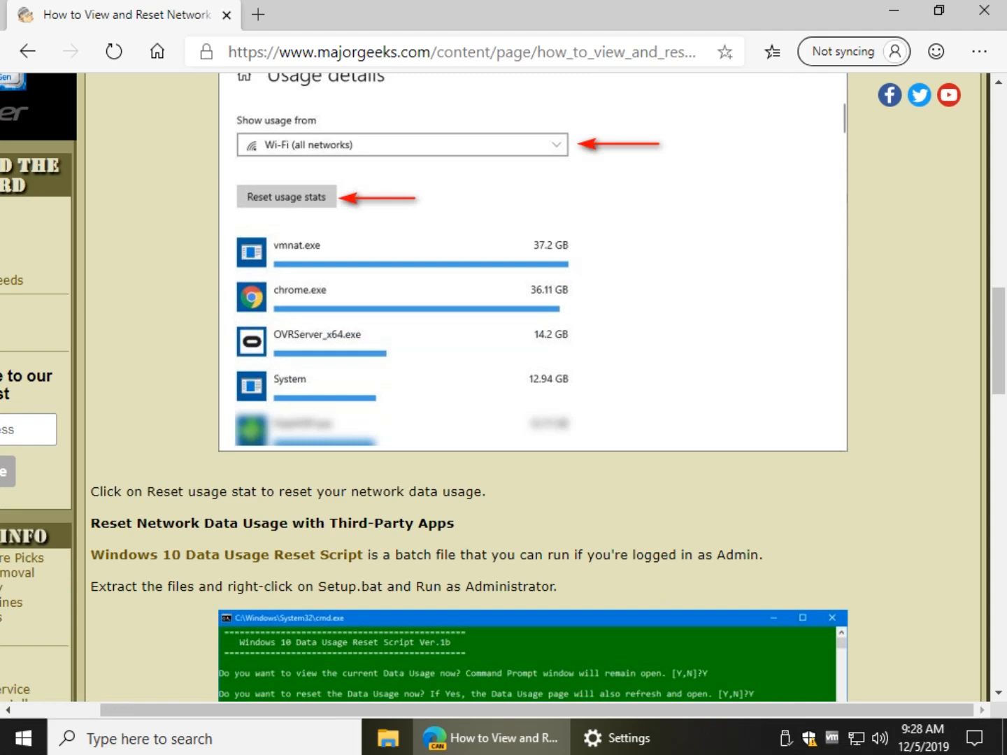
scroll(down, 3)
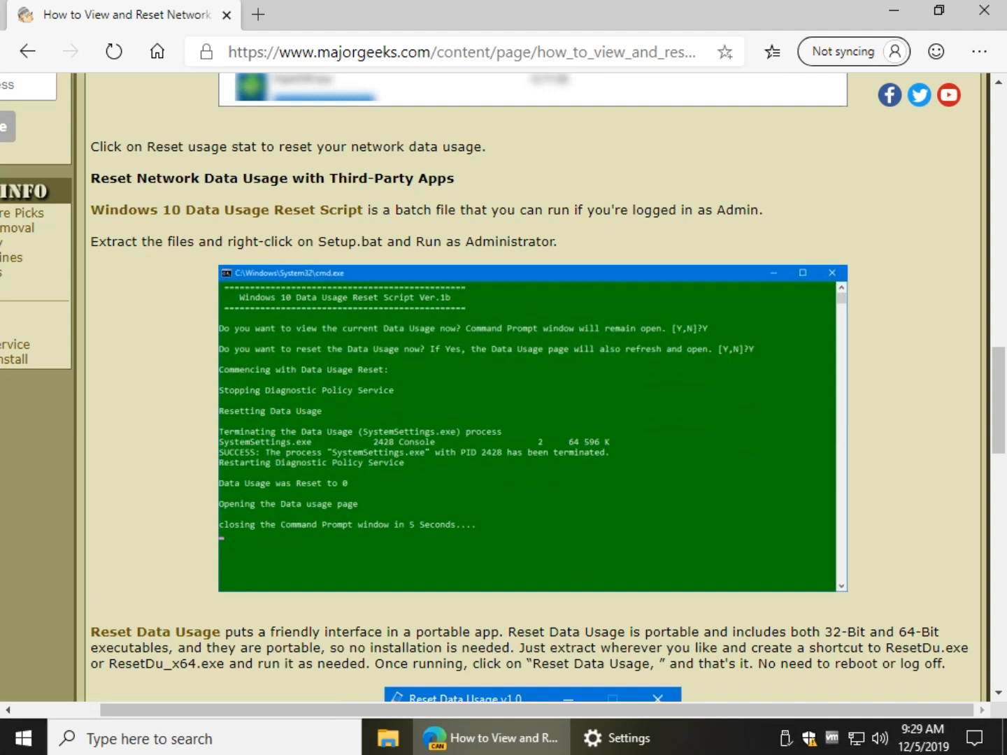
scroll(down, 3)
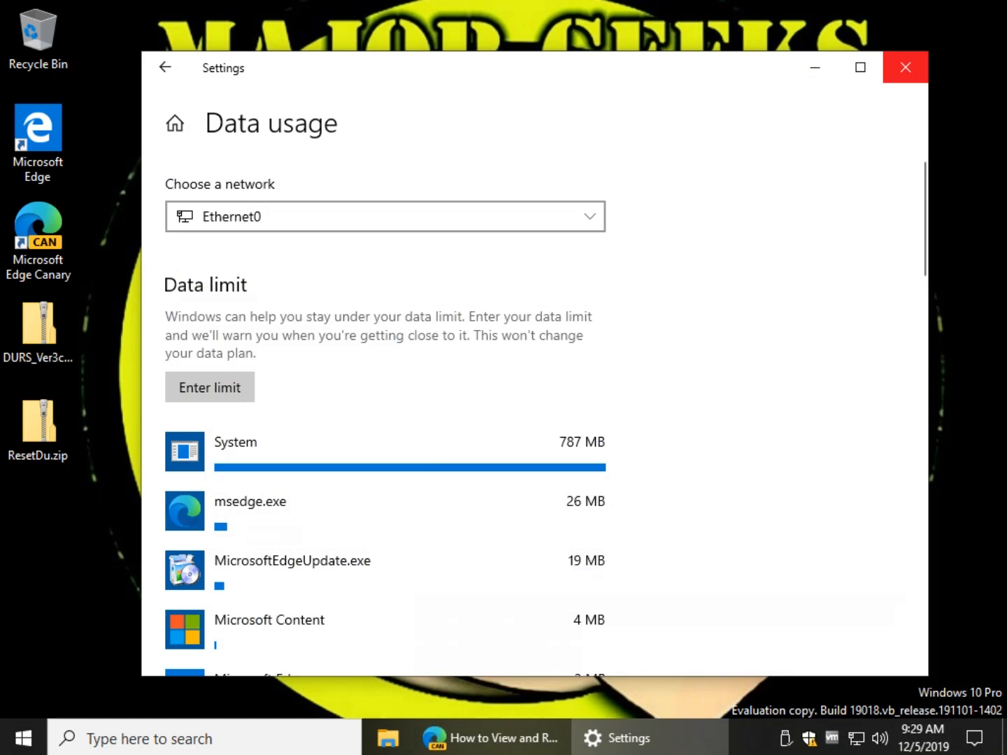
Close Settings, extract DURS_Ver3c.zip to the desktop, and select Setup.bat
click(905, 67)
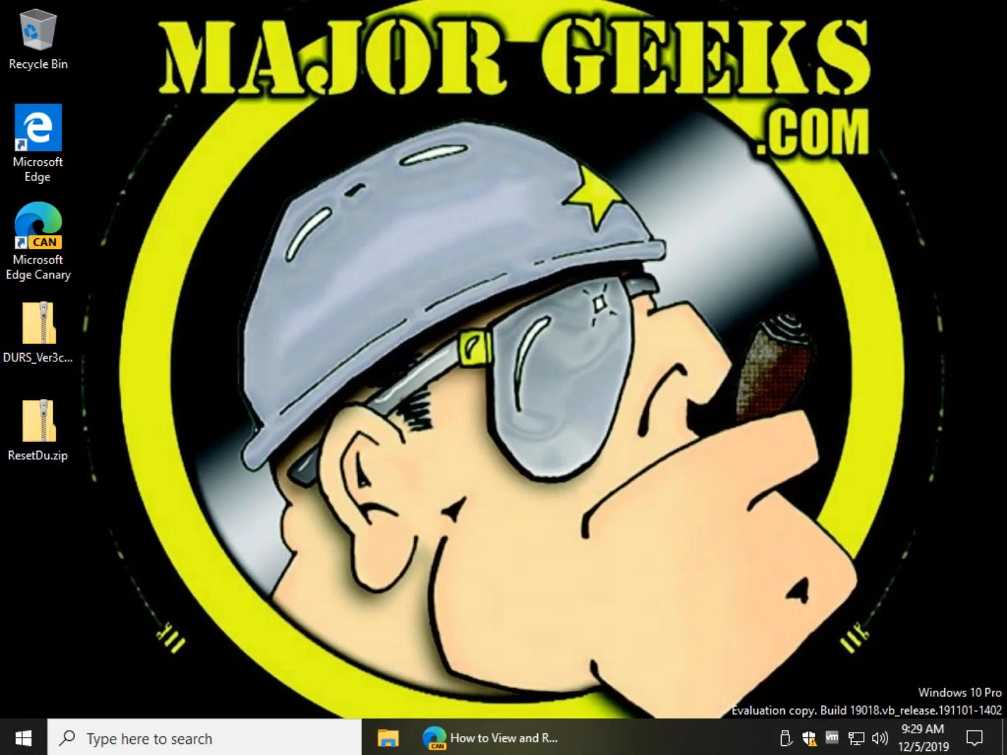
double_click(37, 324)
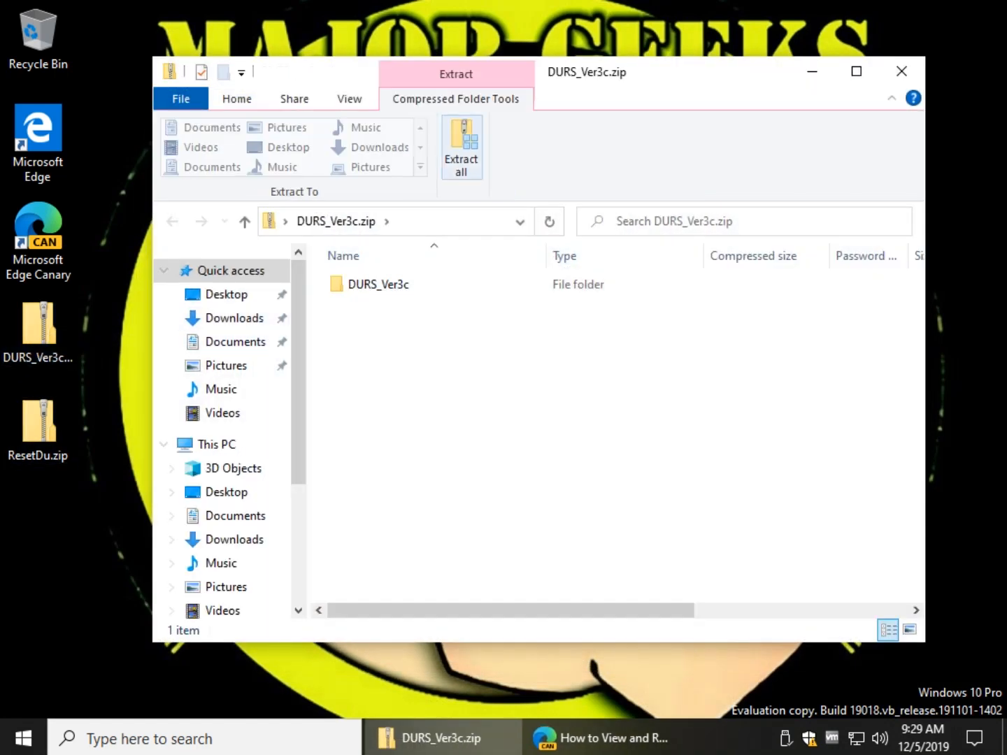
click(461, 147)
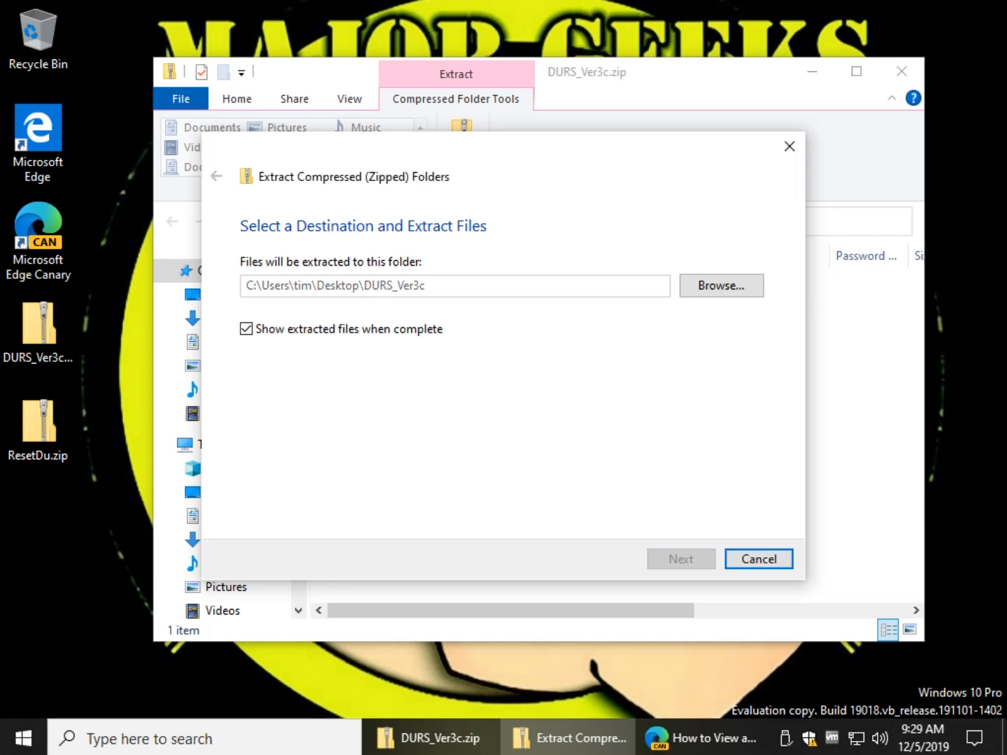
click(679, 558)
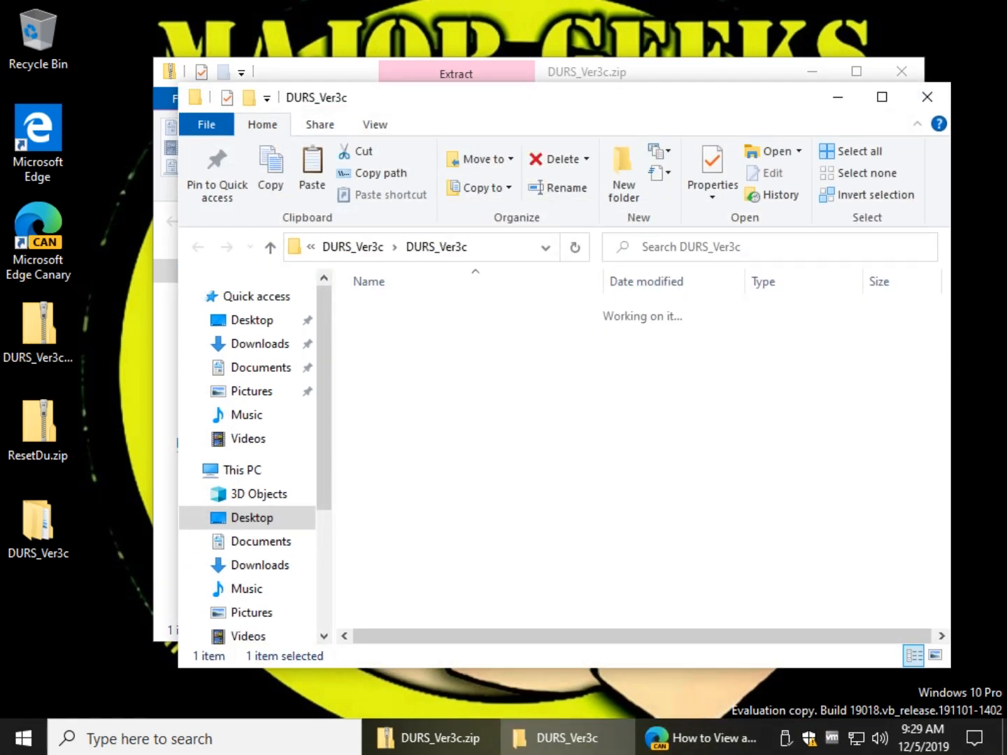
click(399, 372)
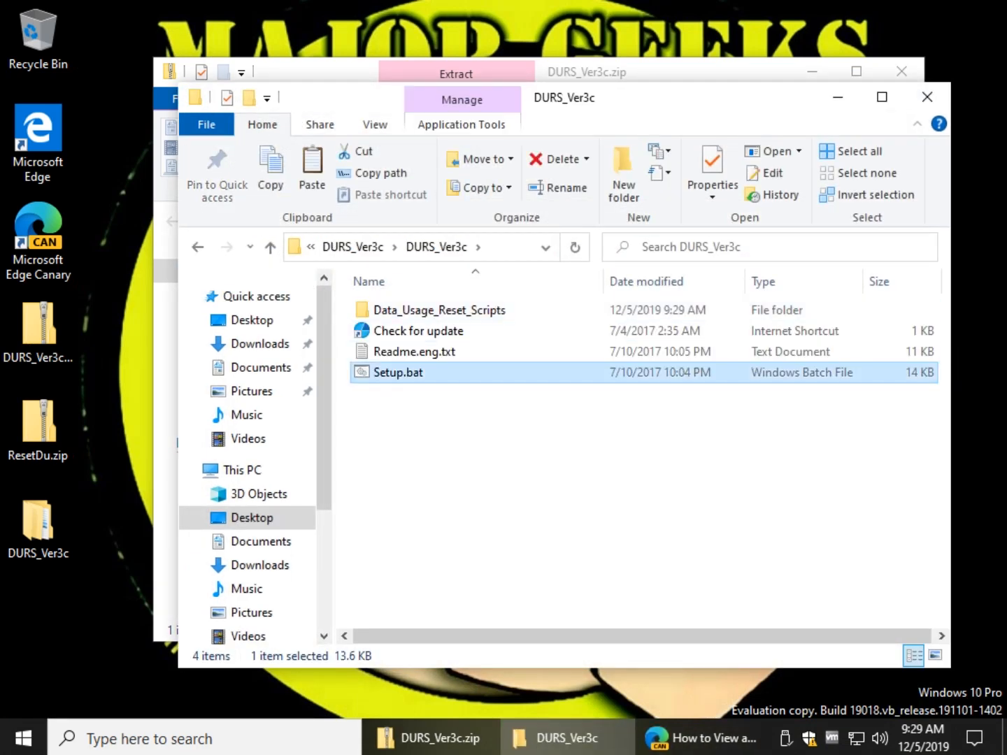
Run Setup.bat as admin, install the scripts with option 1, then choose option 2
double_click(399, 372)
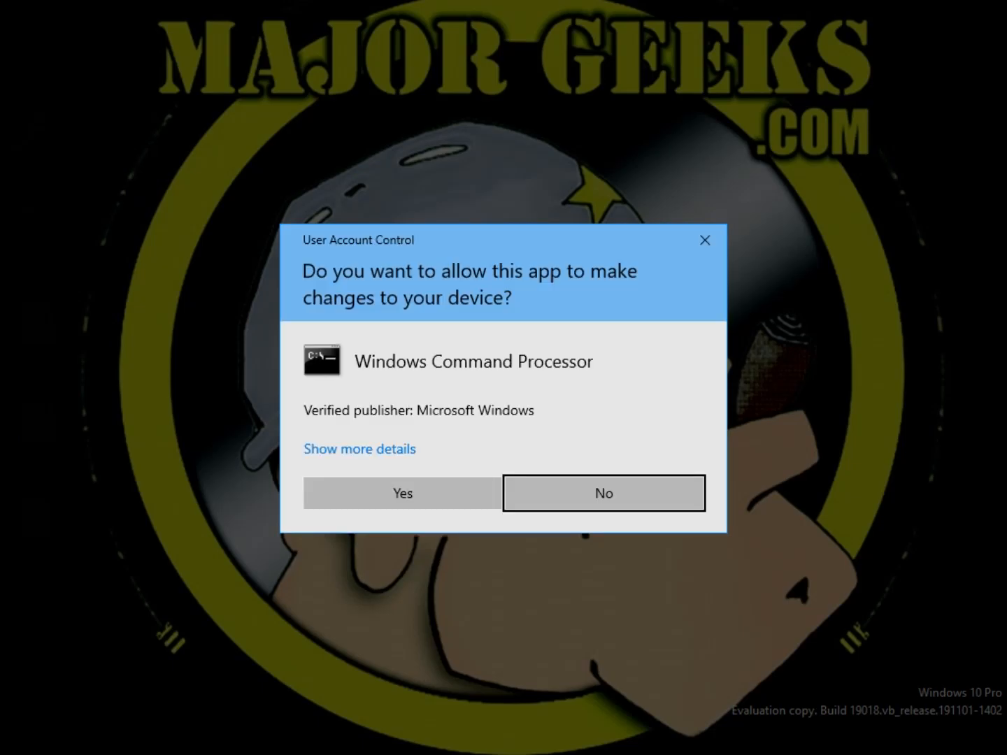
click(402, 493)
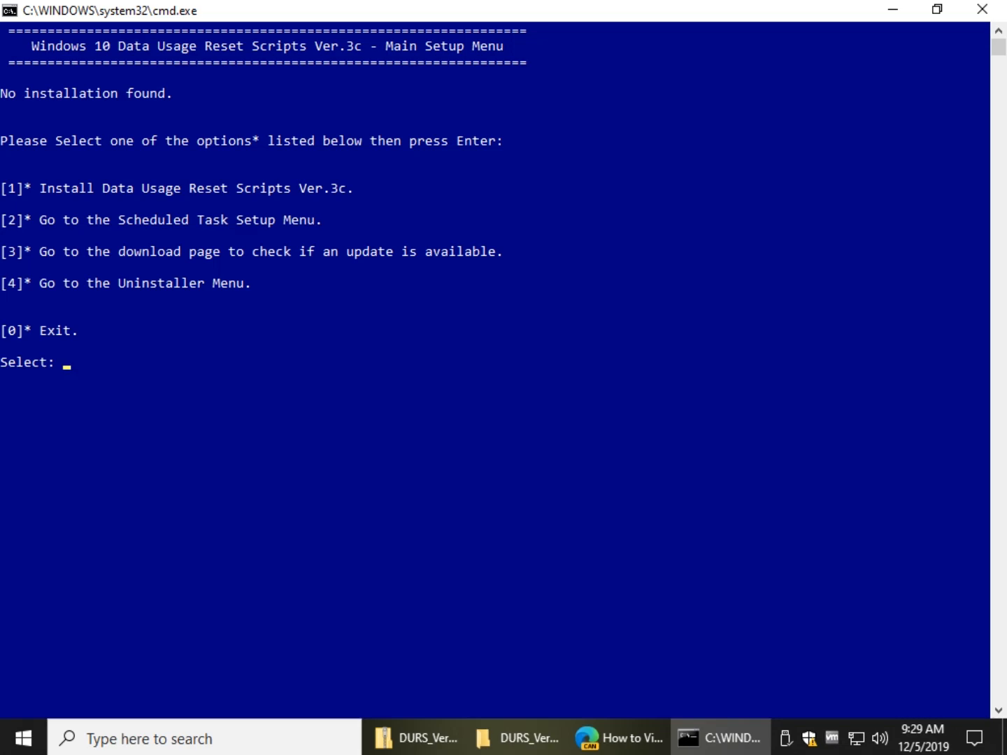
text(1)
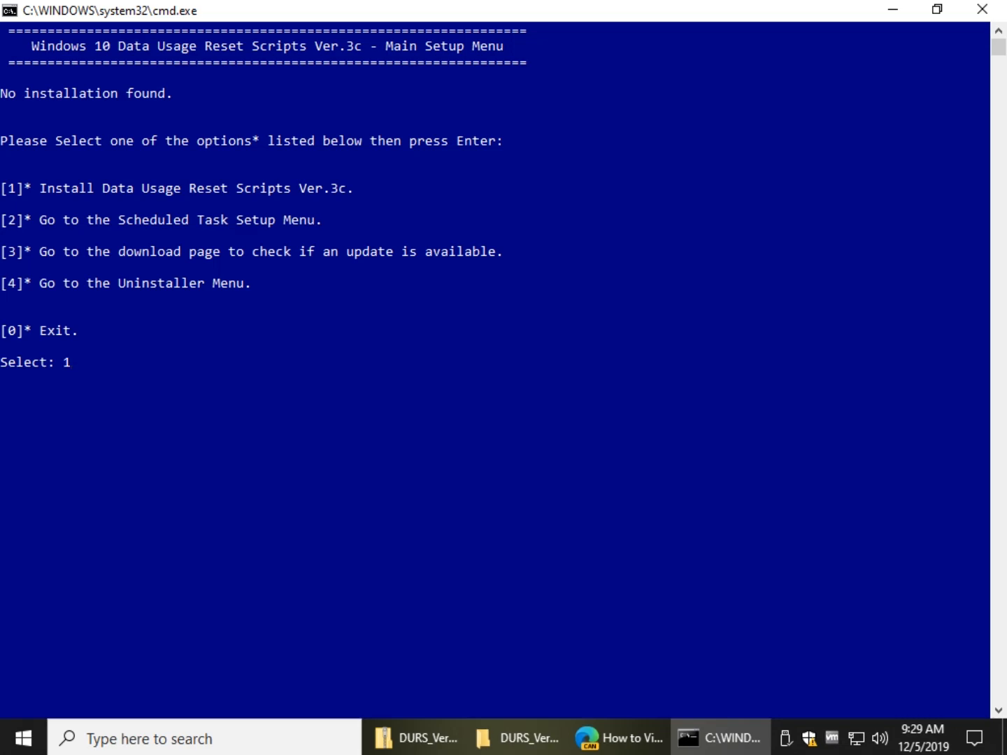
key(enter)
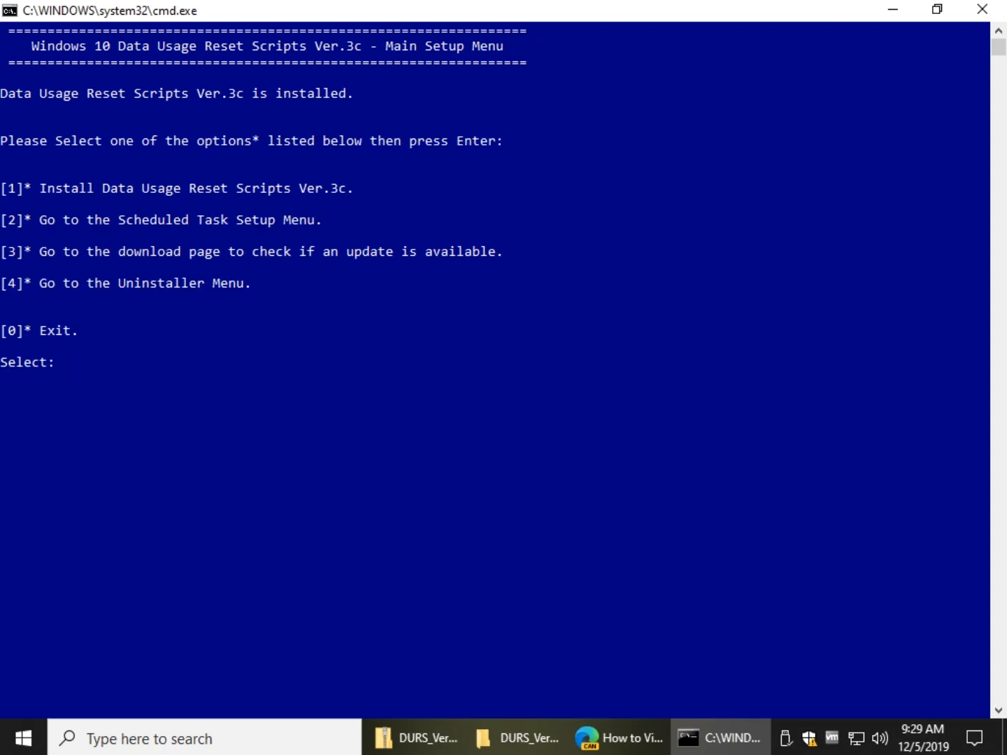
text(2)
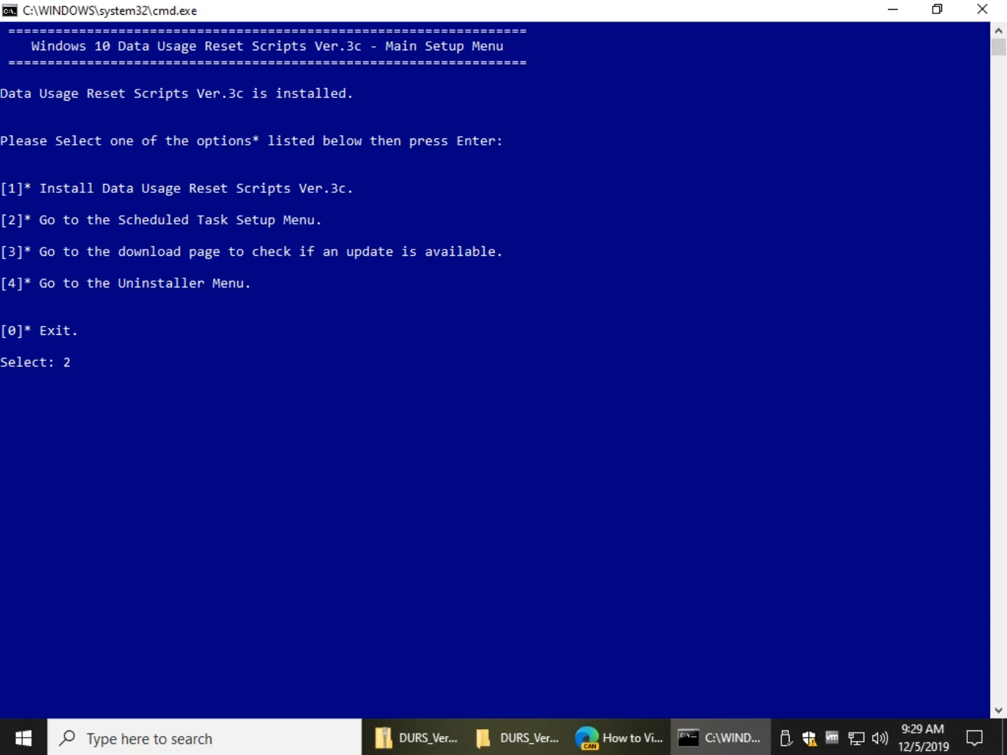
key(enter)
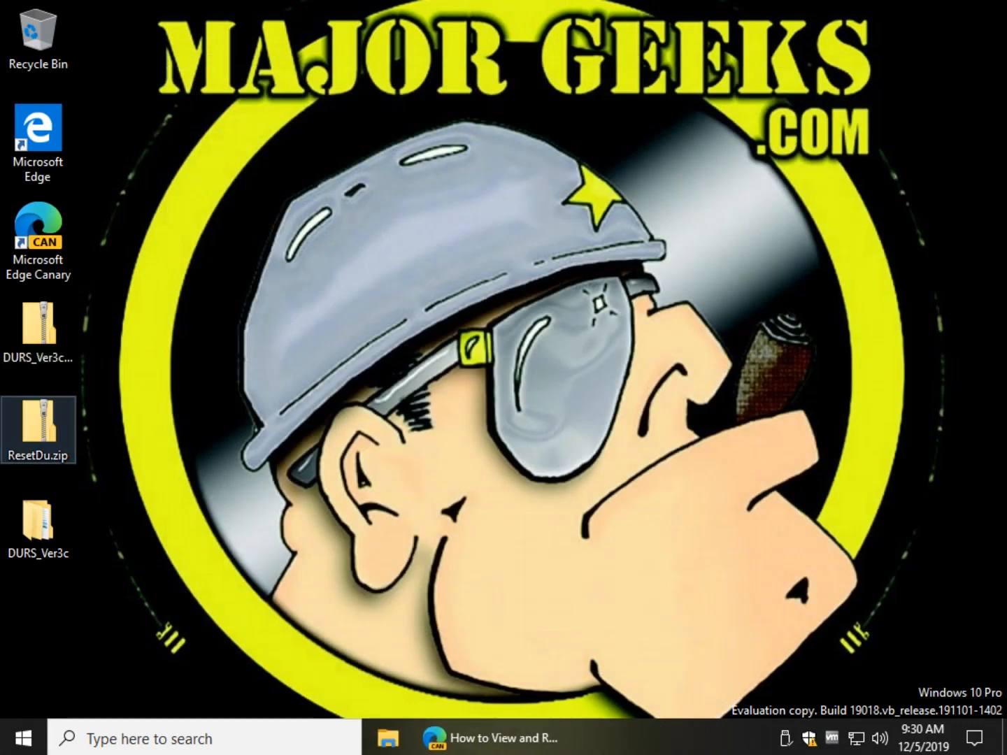
Extract ResetDu.zip to the desktop
double_click(39, 426)
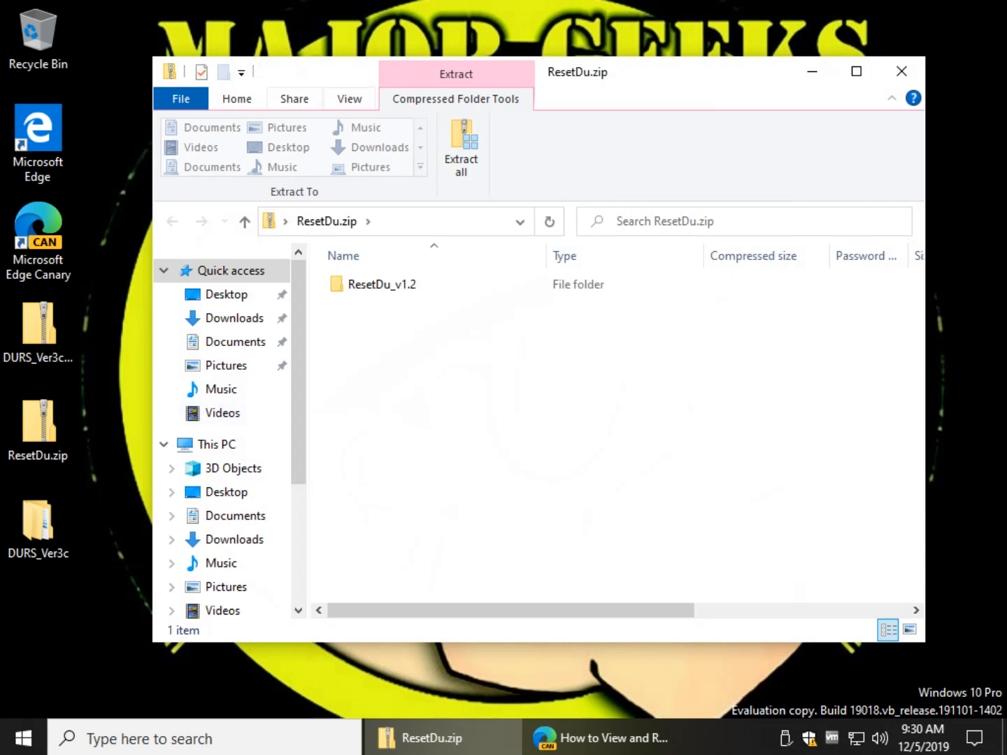
click(461, 146)
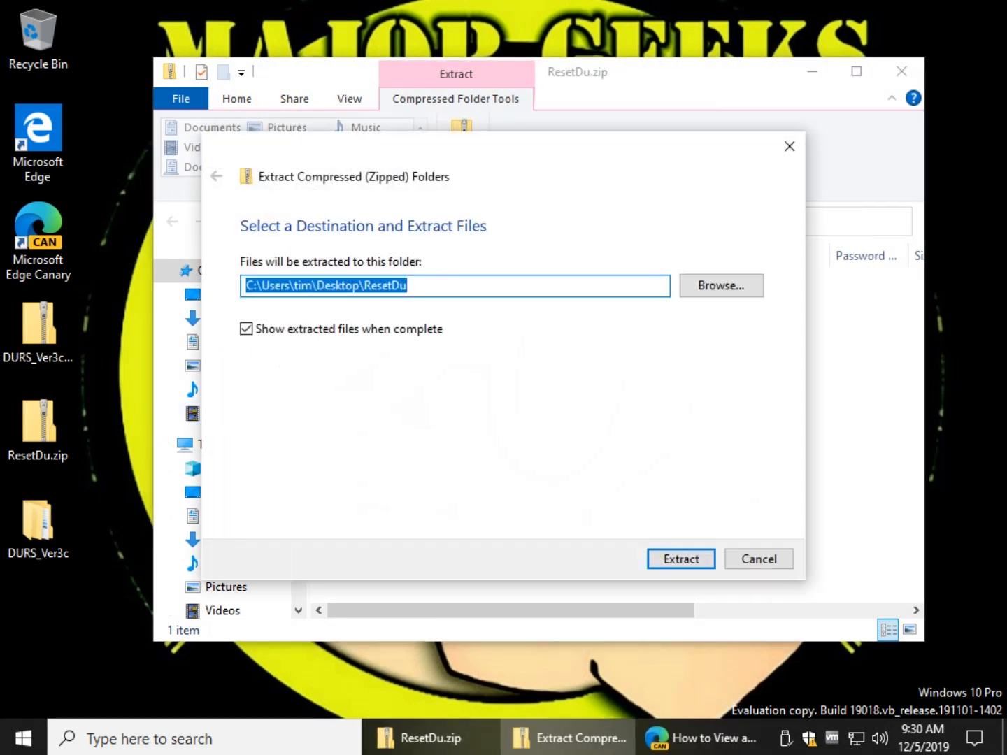
click(680, 559)
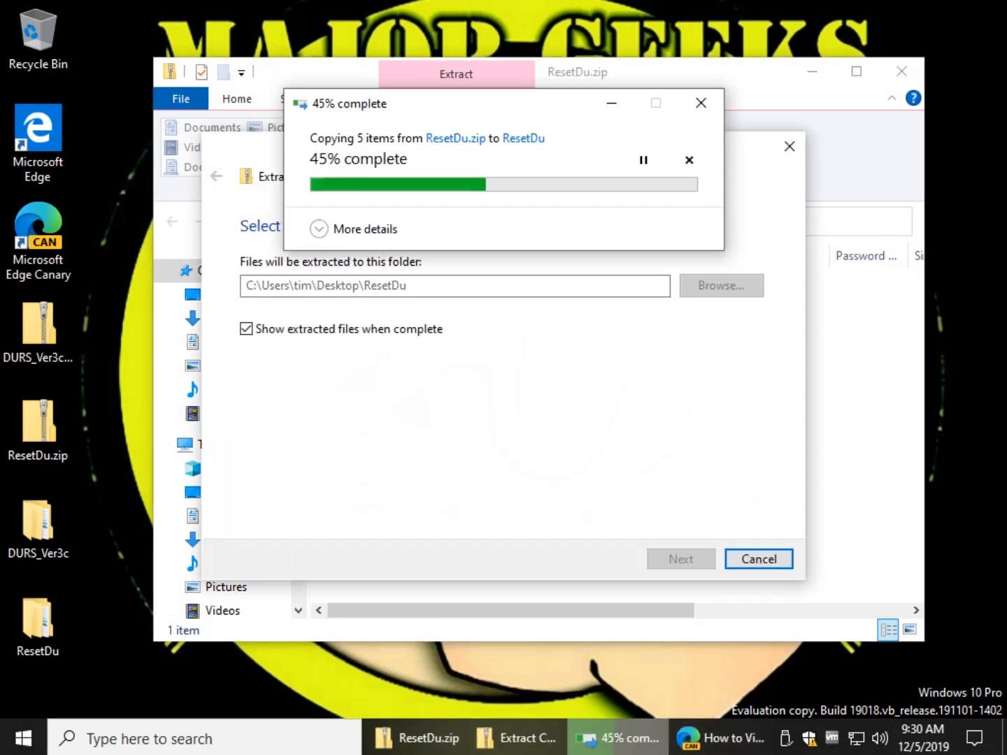
Open the ResetDu_v1.2 folder and launch ResetDu_x64.exe
click(720, 738)
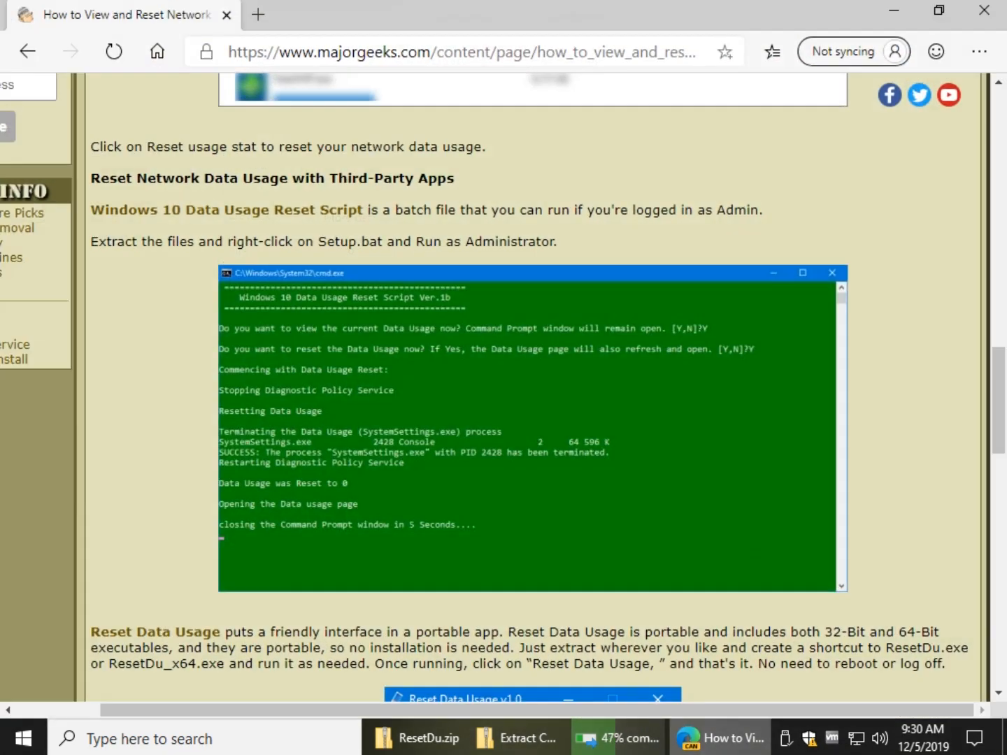
scroll(down, 3)
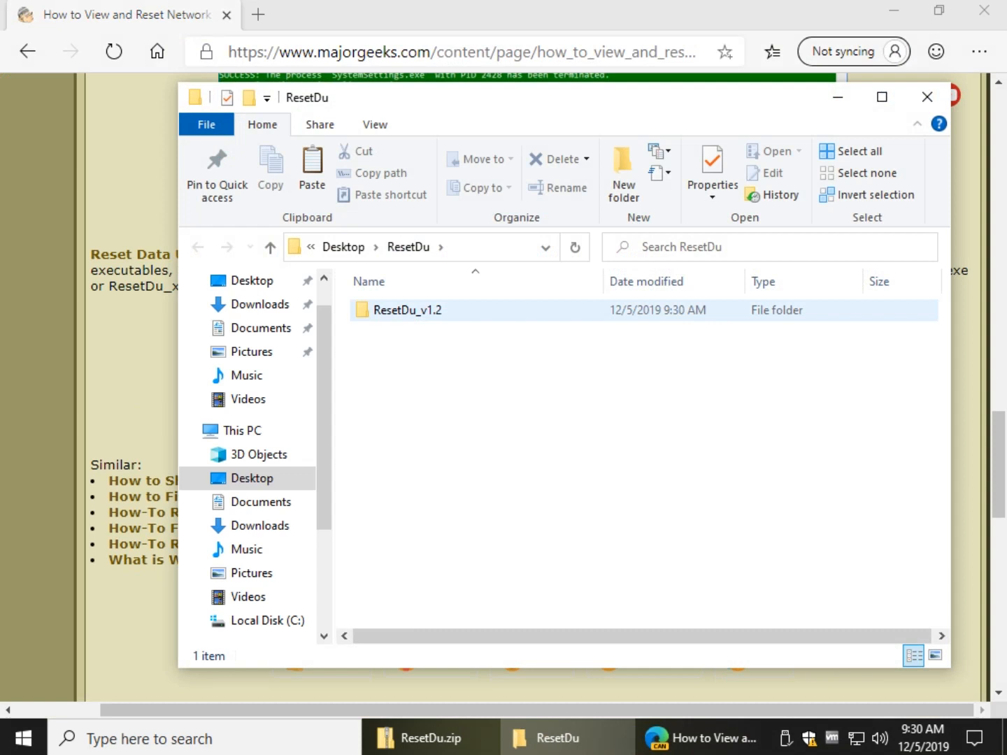
double_click(408, 310)
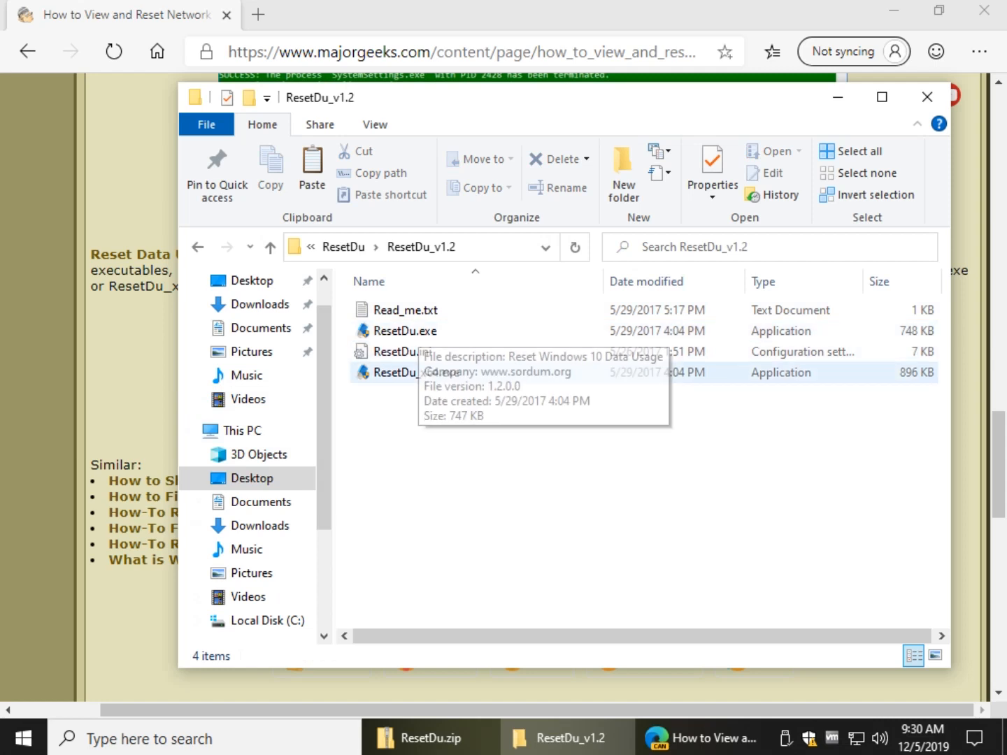
click(417, 372)
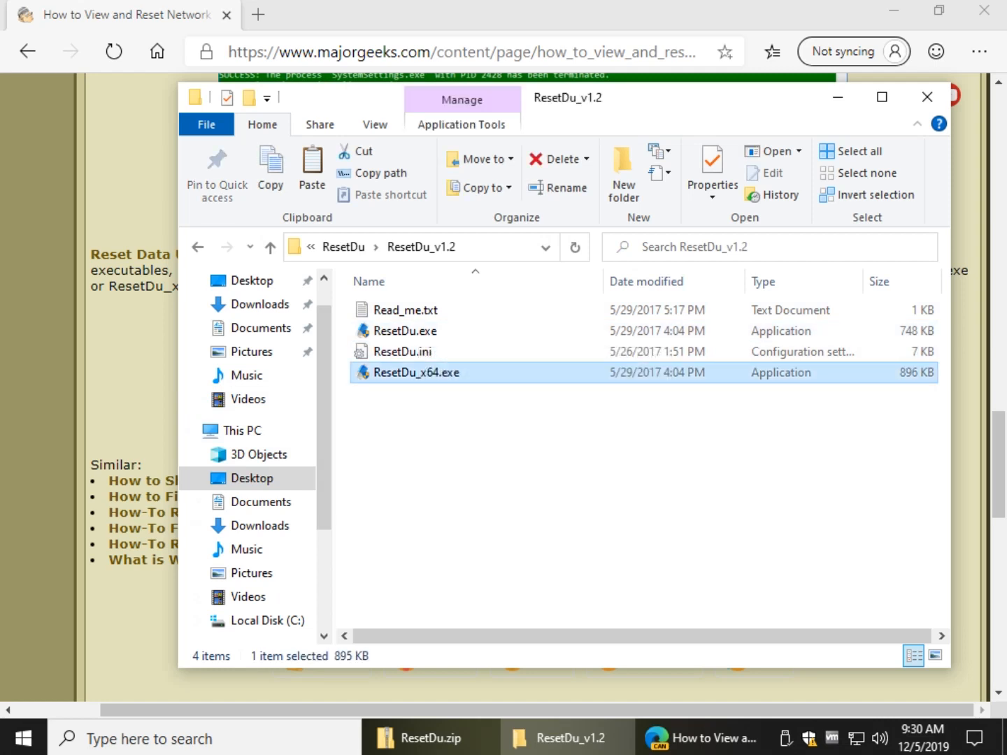
double_click(417, 373)
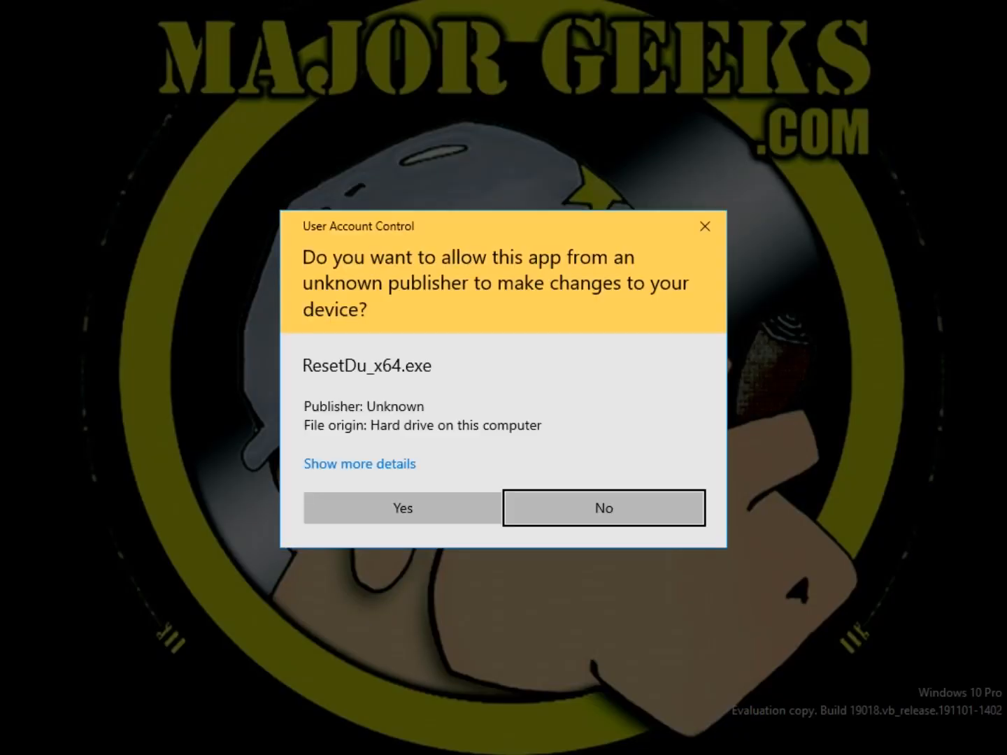
Approve the UAC prompt and open ResetDu_x64.exe from the zip via right-click Open
click(401, 508)
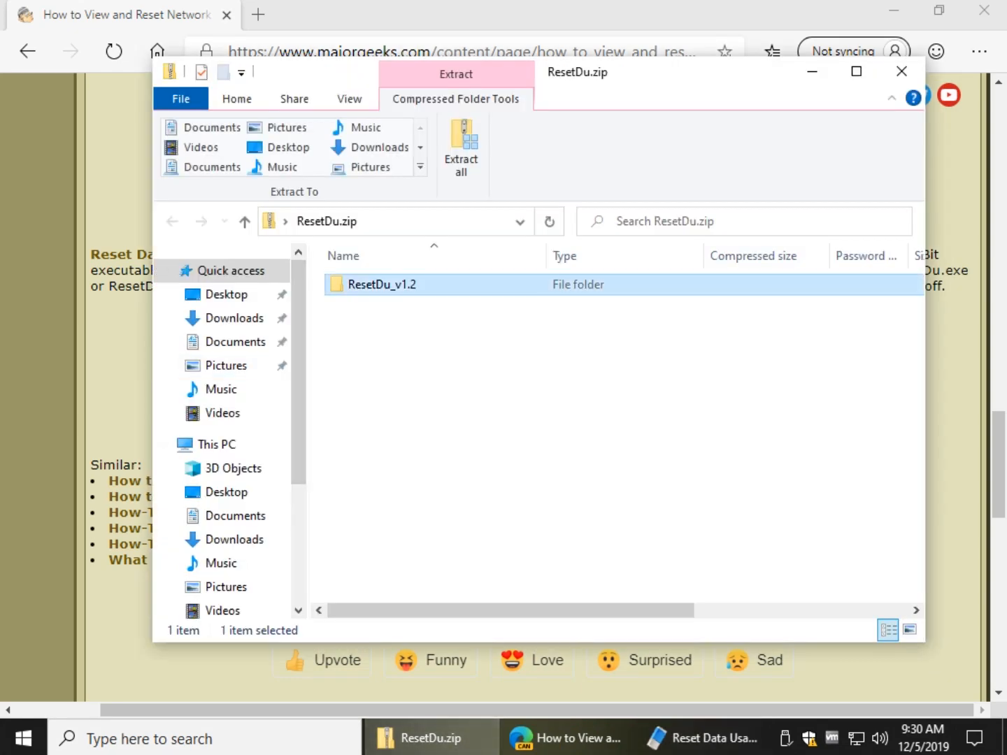
right_click(364, 347)
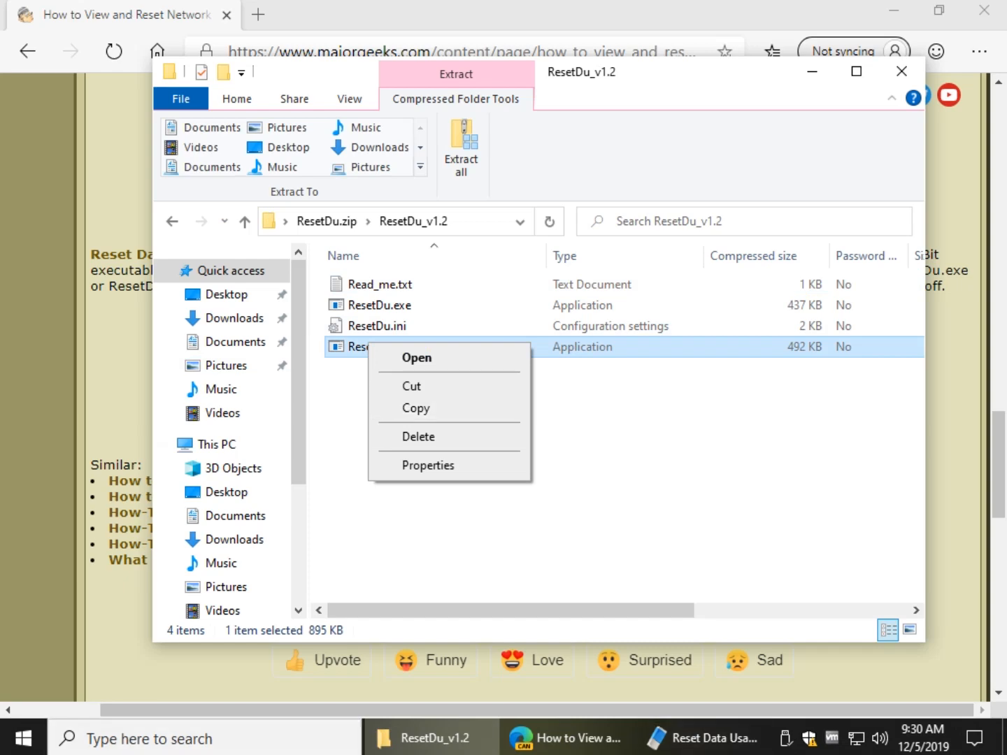
click(416, 357)
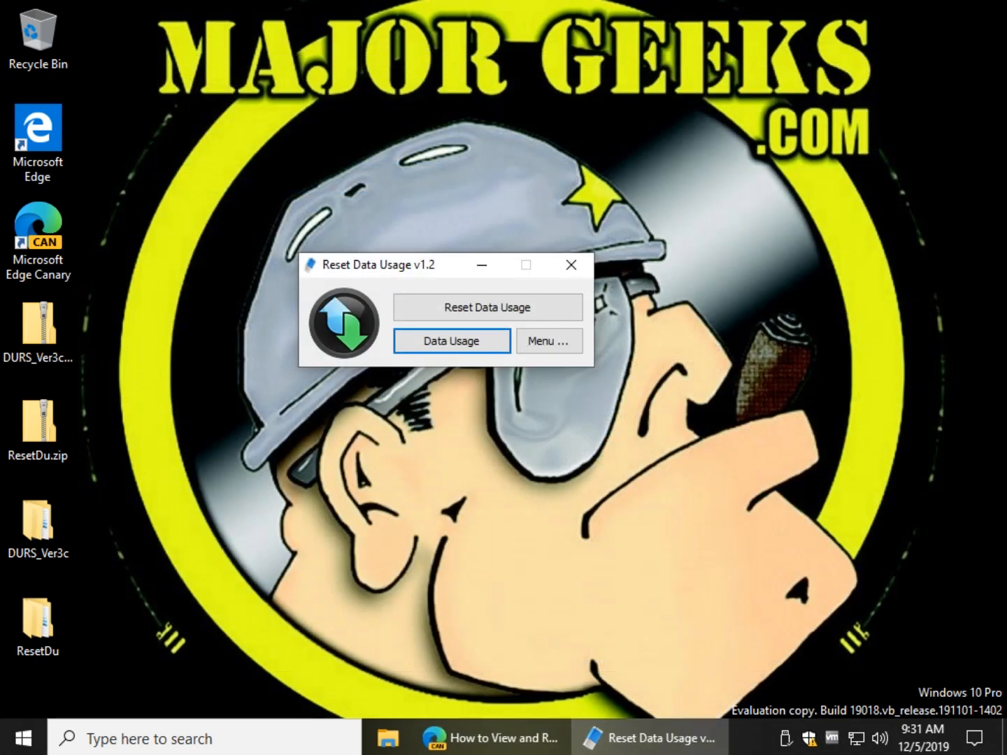
View the app's menu options and dismiss the reset-completed-successfully message
click(549, 340)
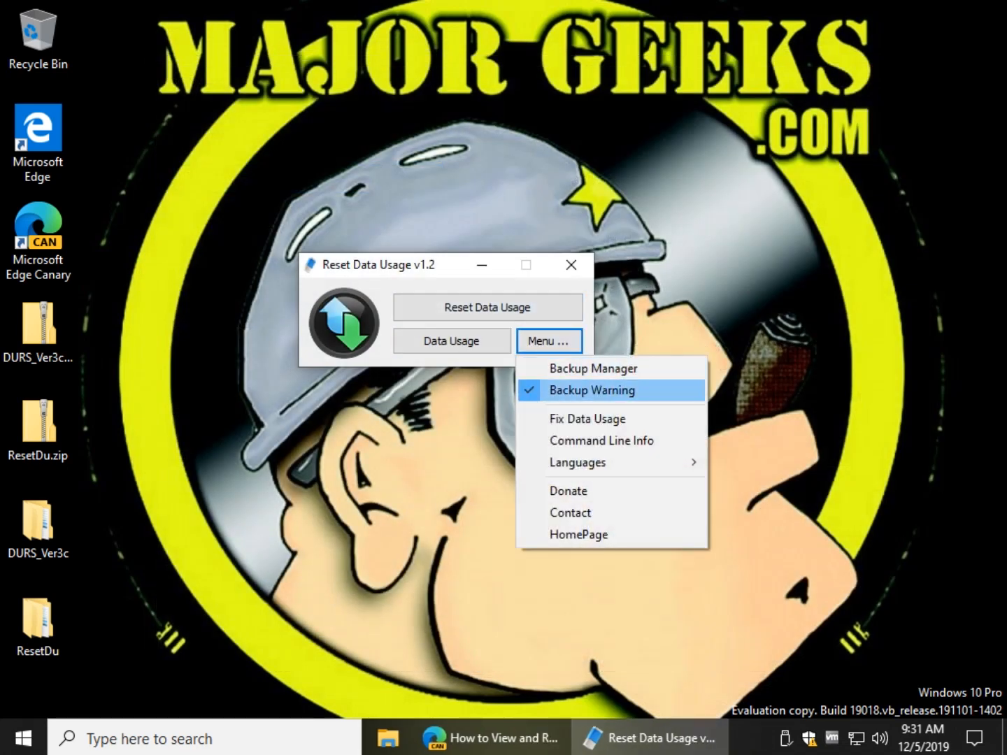
mouse_move(587, 418)
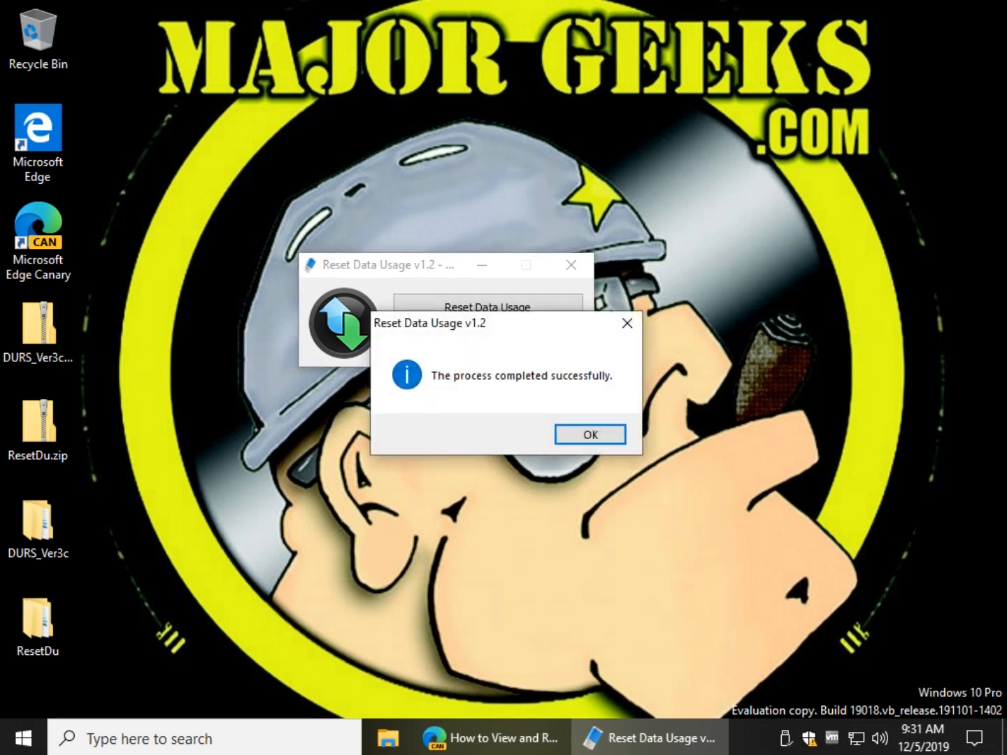
click(589, 434)
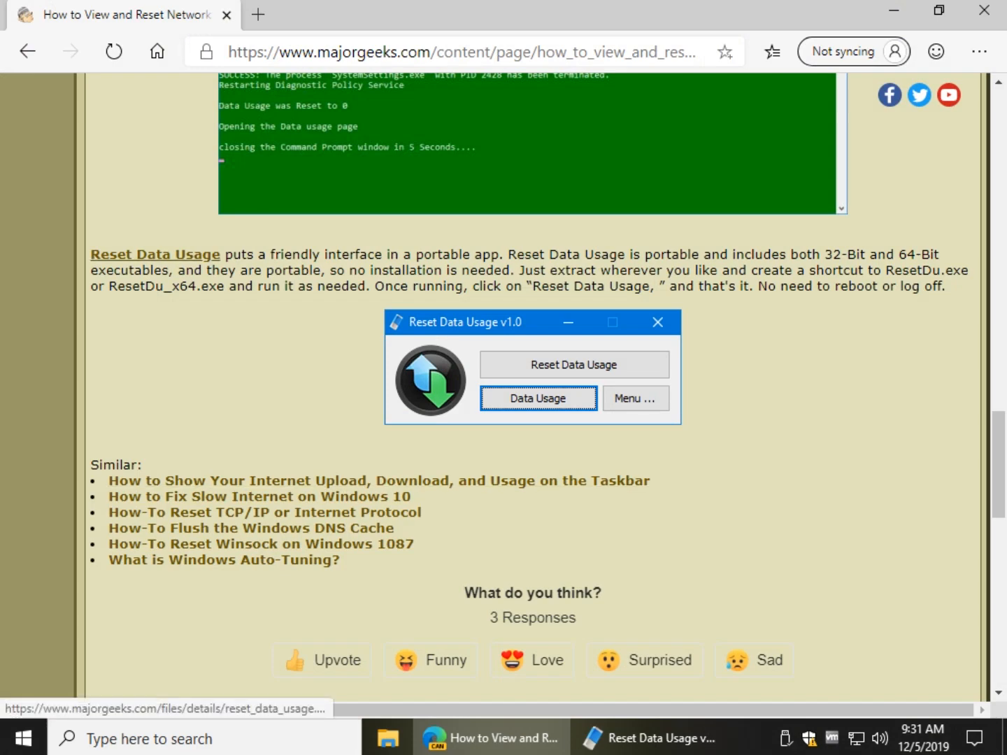
click(154, 254)
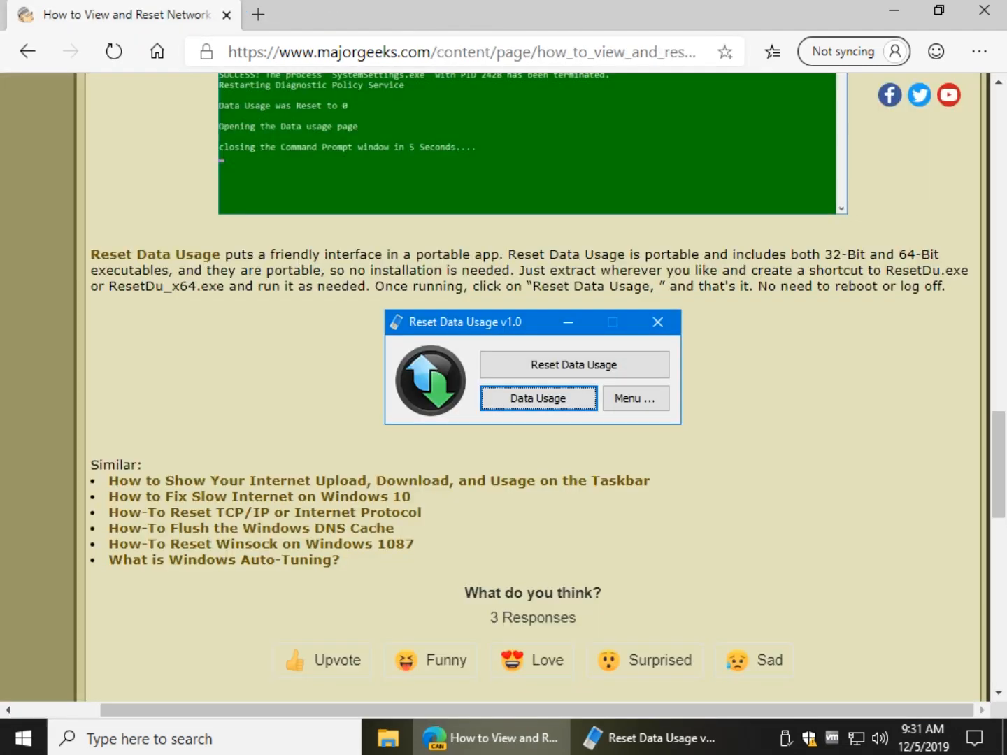
scroll(down, 3)
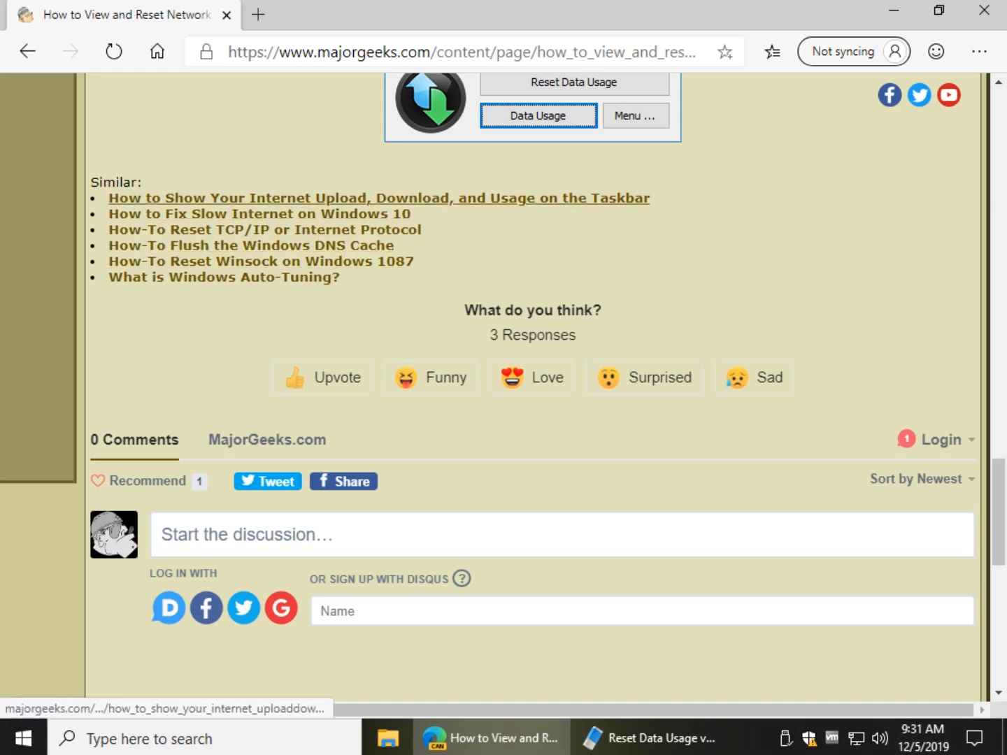
click(378, 198)
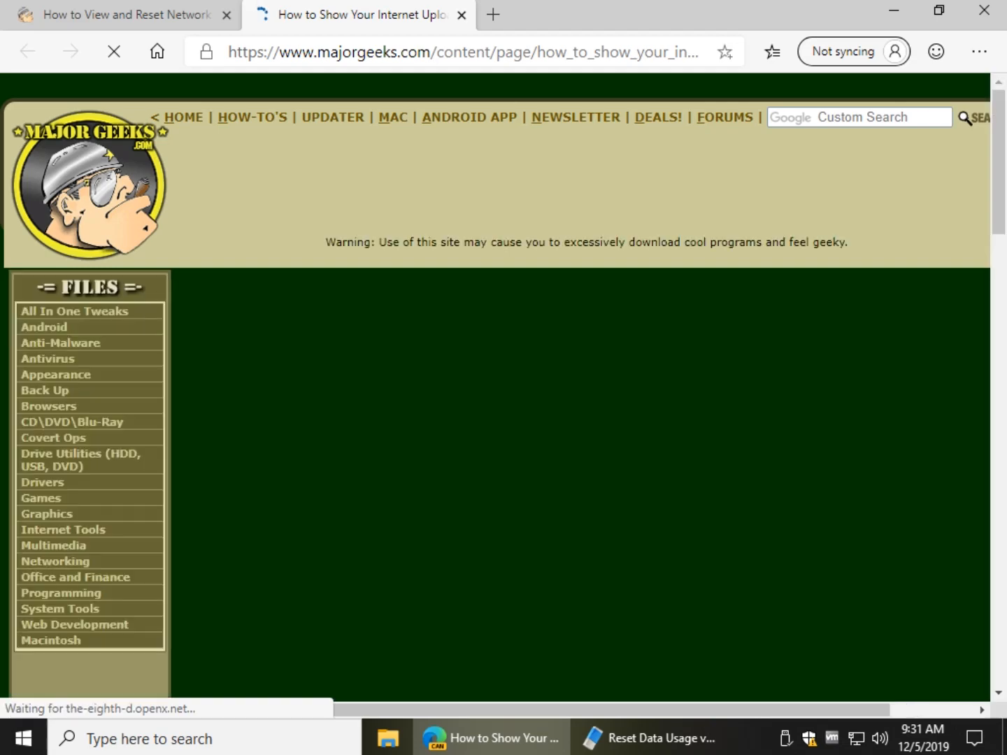
scroll(down, 3)
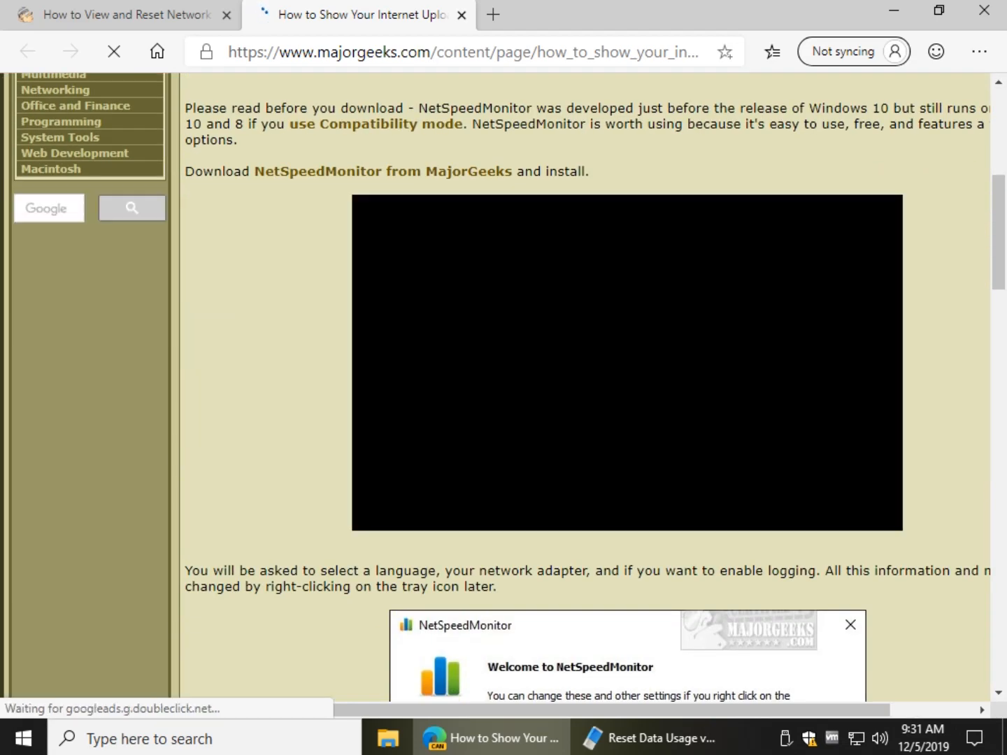
scroll(down, 3)
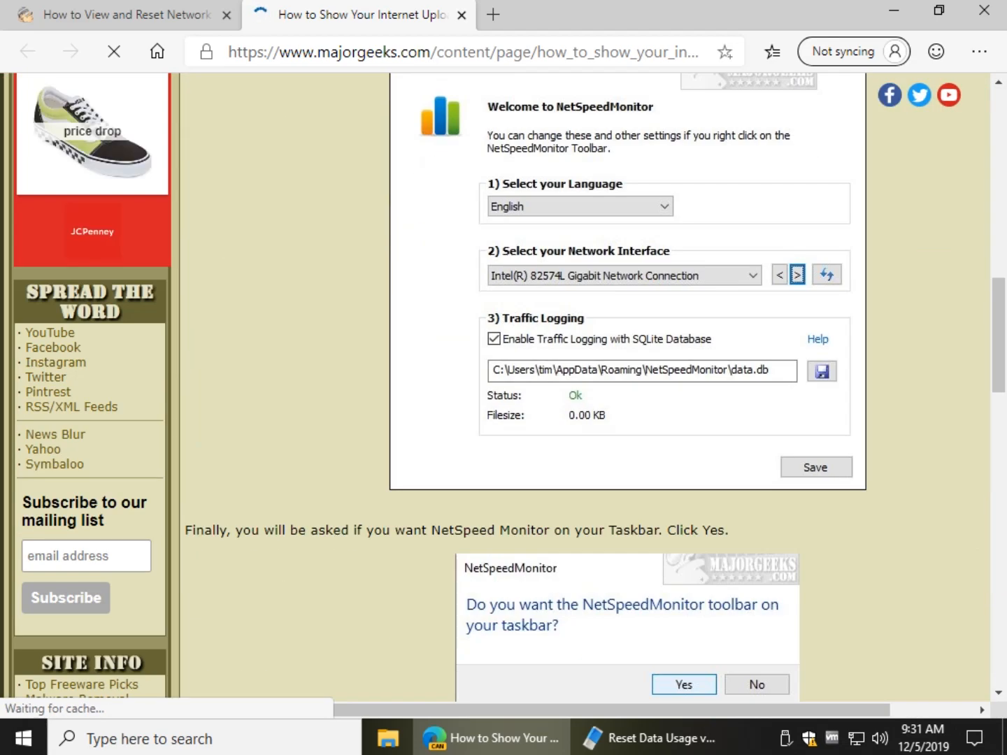
scroll(down, 3)
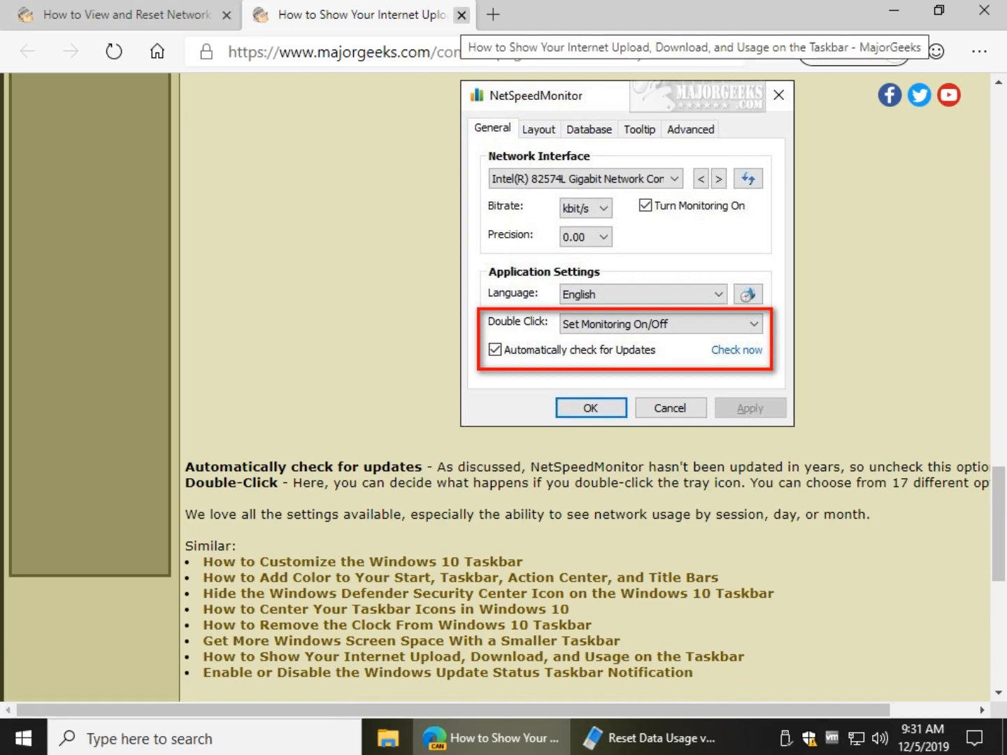
click(461, 14)
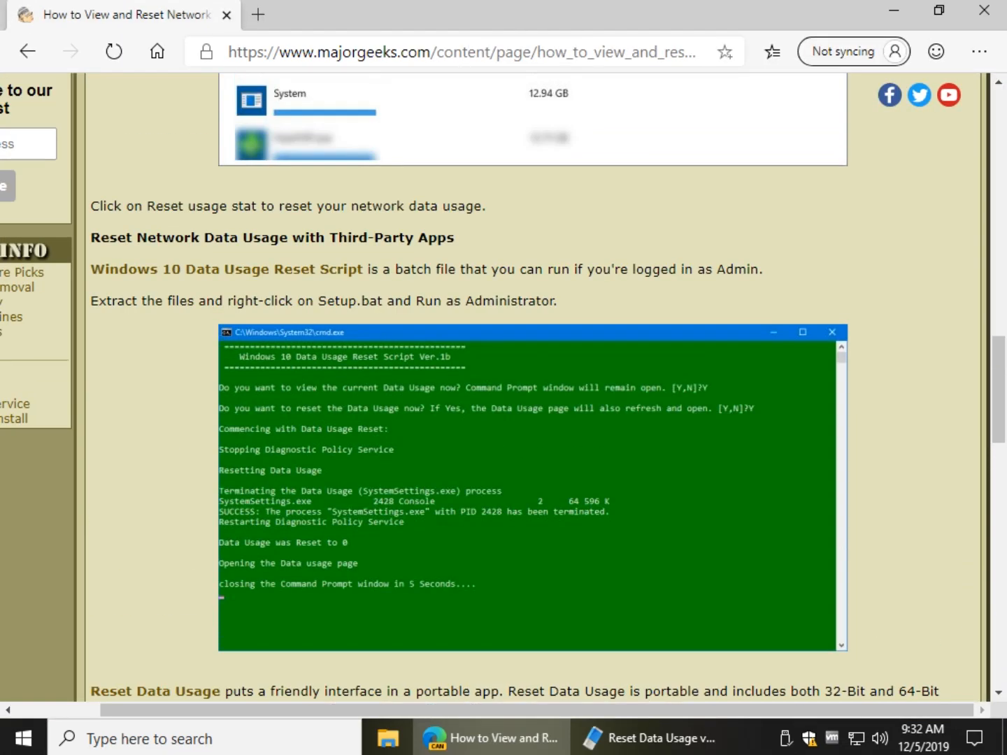